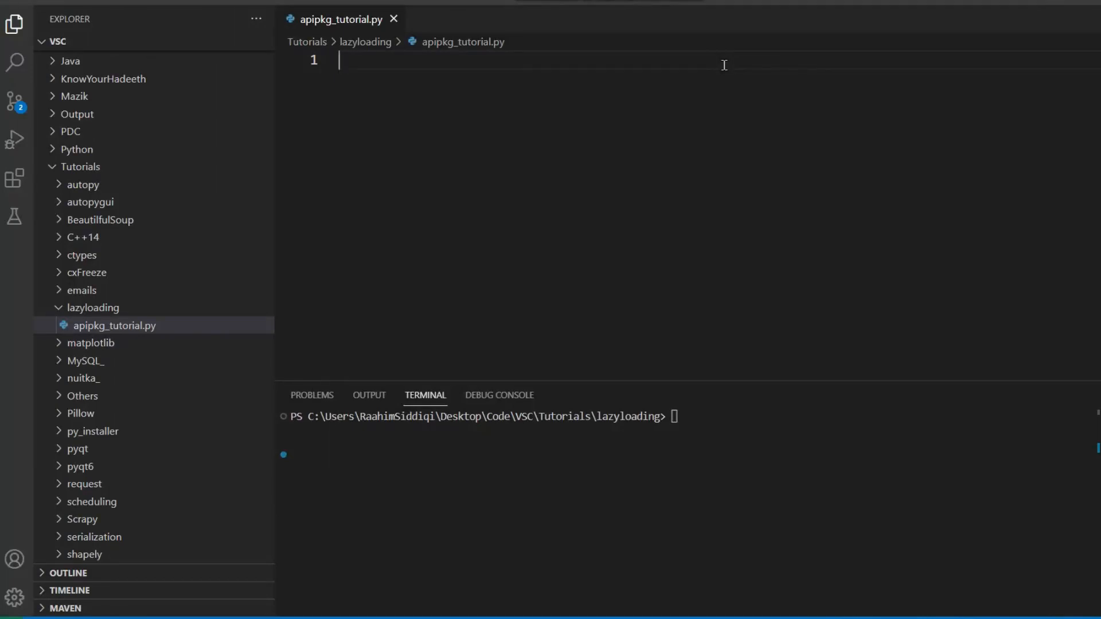
{"action": "mouse_move", "coordinate": [284, 74]}
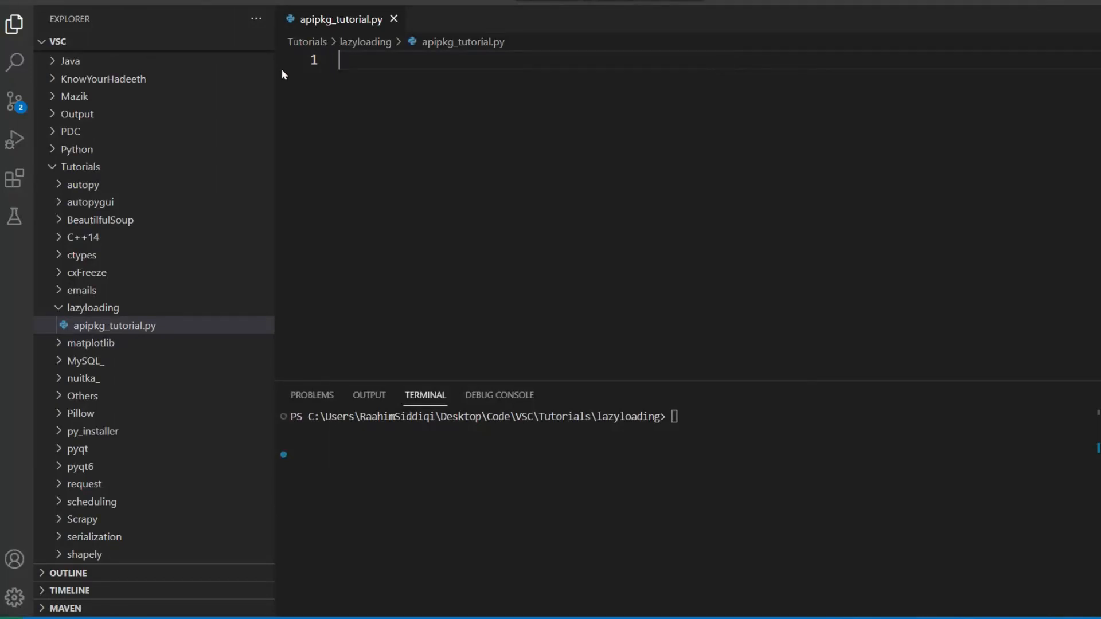
{"action": "mouse_move", "coordinate": [379, 99]}
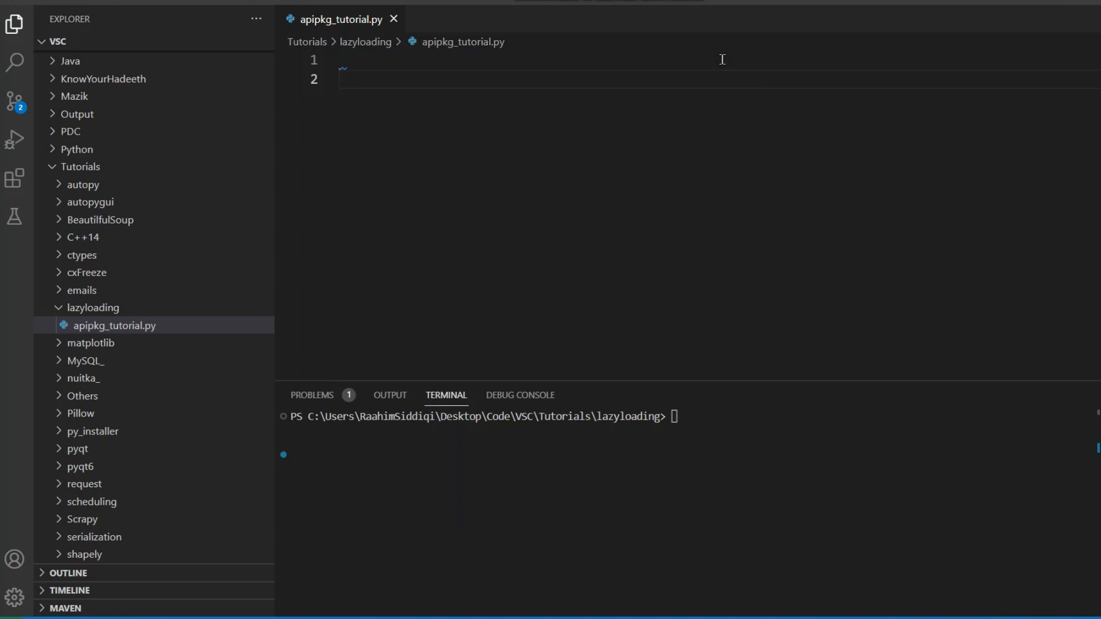
Install apipkg with pip and import apipkg in apipkg_tutorial.py after sample import lines.
{"action": "type", "text": "import time"}
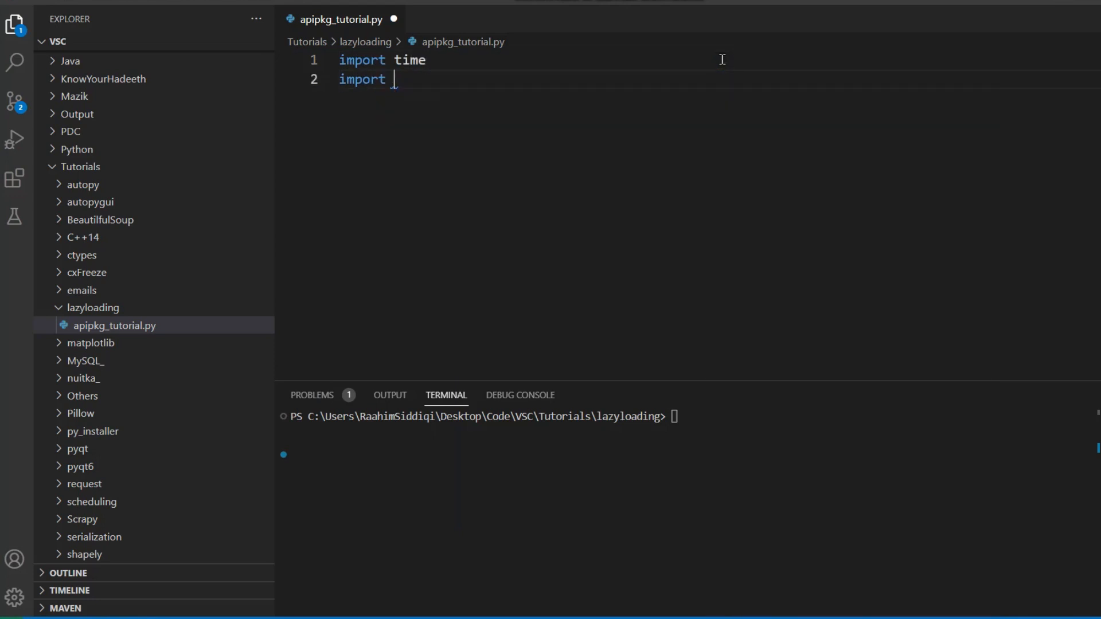
{"action": "type", "text": "numpyimpo"}
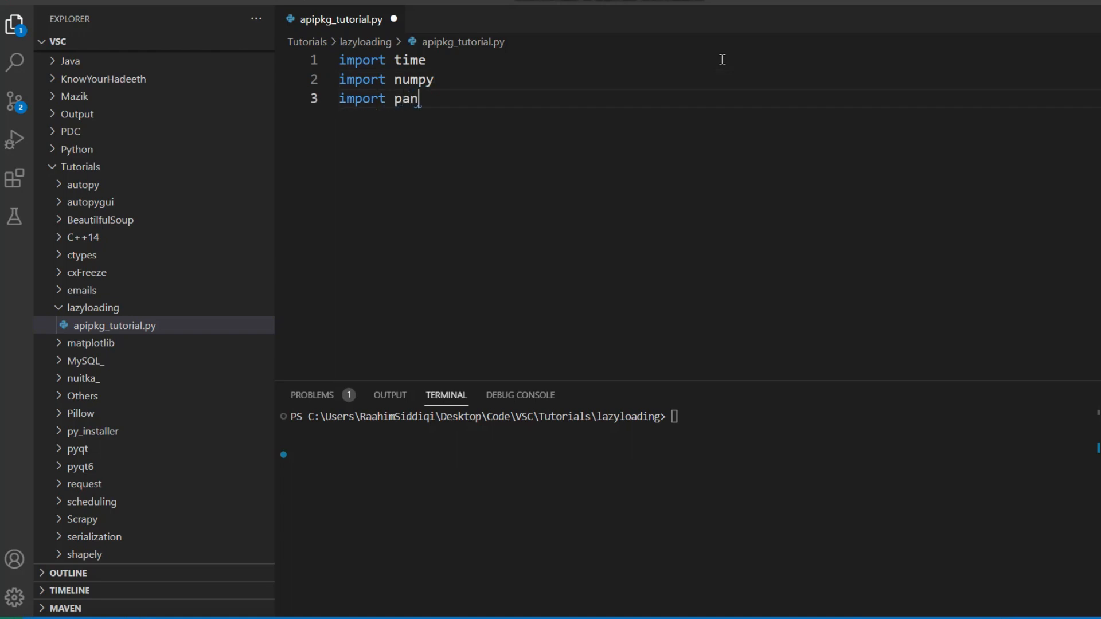
{"action": "type", "text": "das"}
{"action": "type", "text": "import tkinter"}
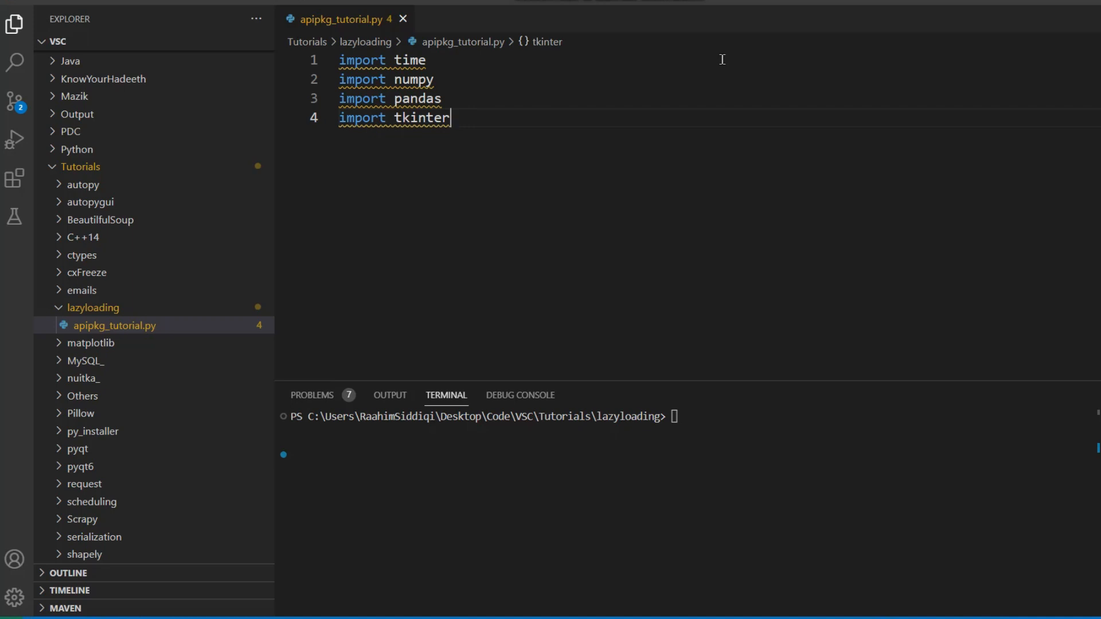
{"action": "mouse_move", "coordinate": [690, 95]}
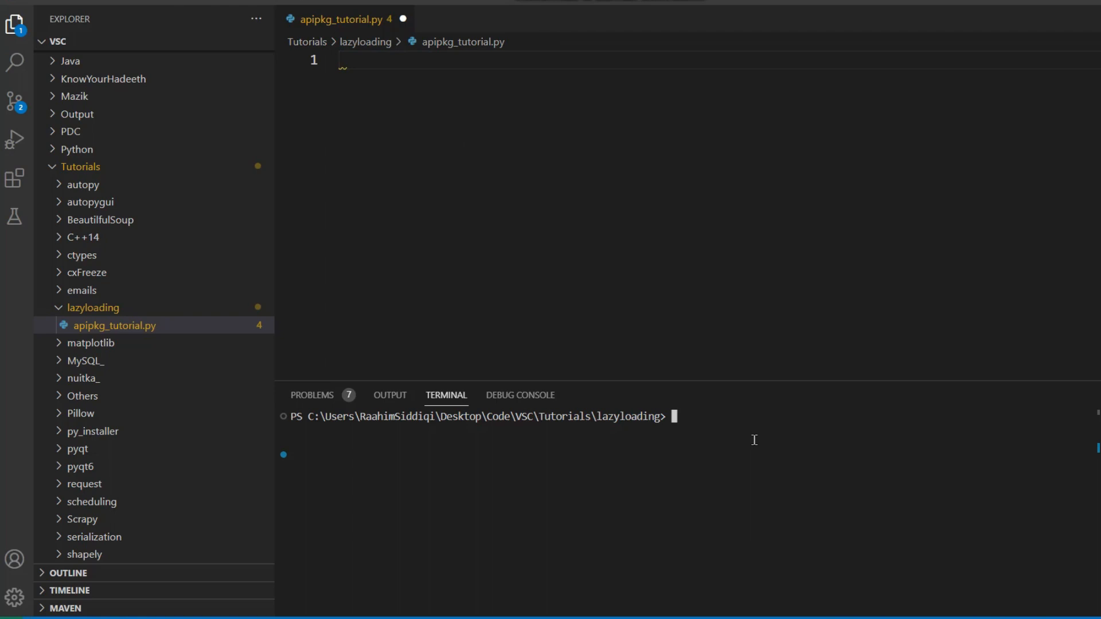
{"action": "type", "text": "pip inst"}
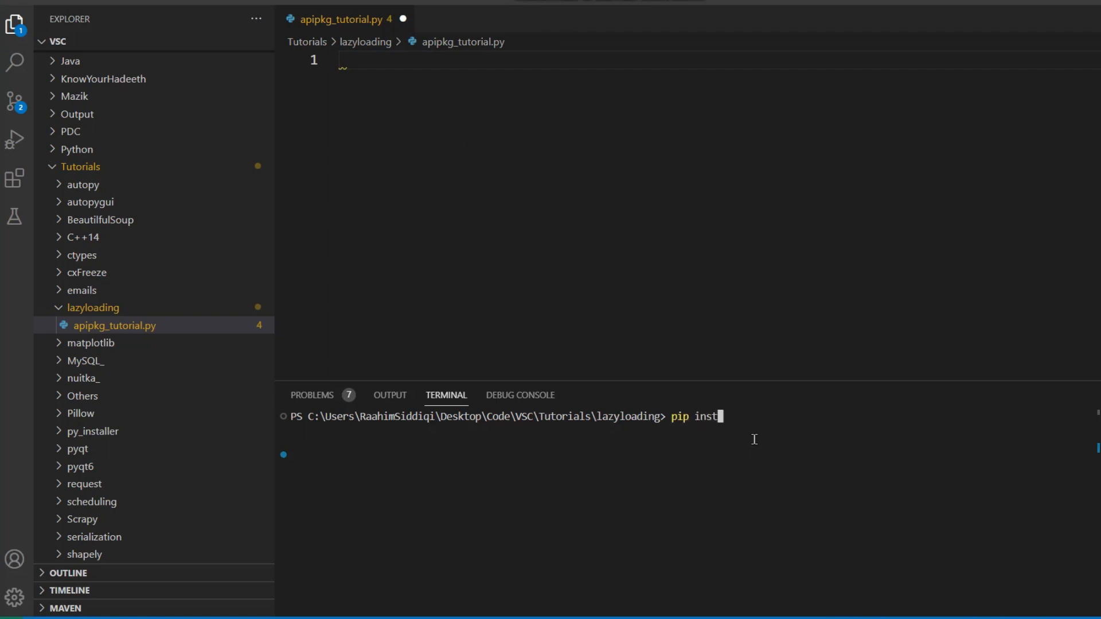
{"action": "type", "text": "all apipk"}
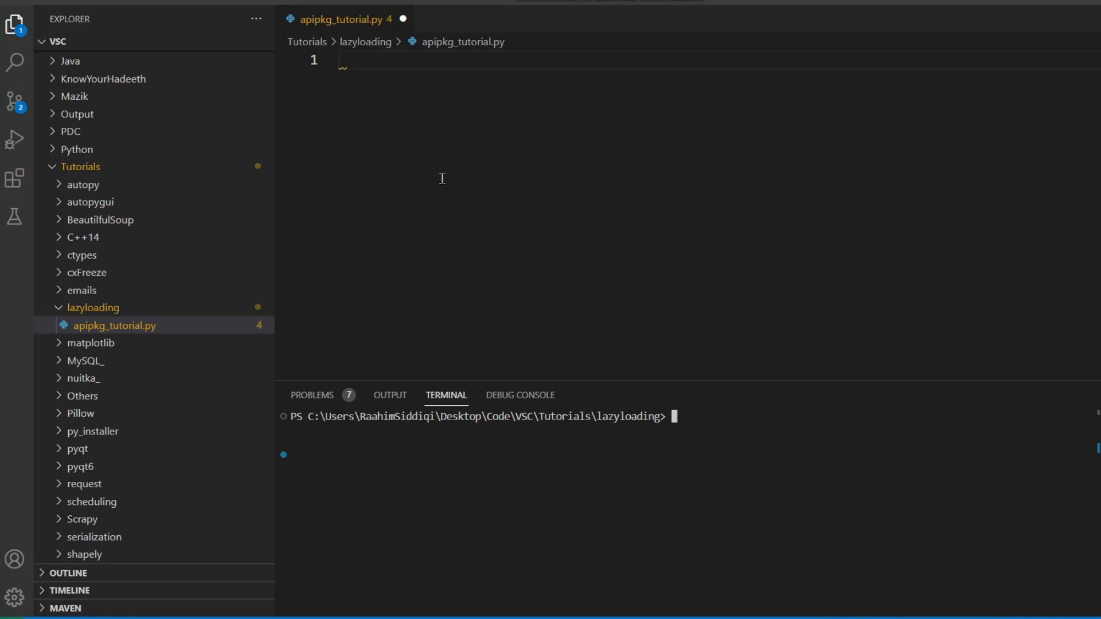
{"action": "type", "text": "i"}
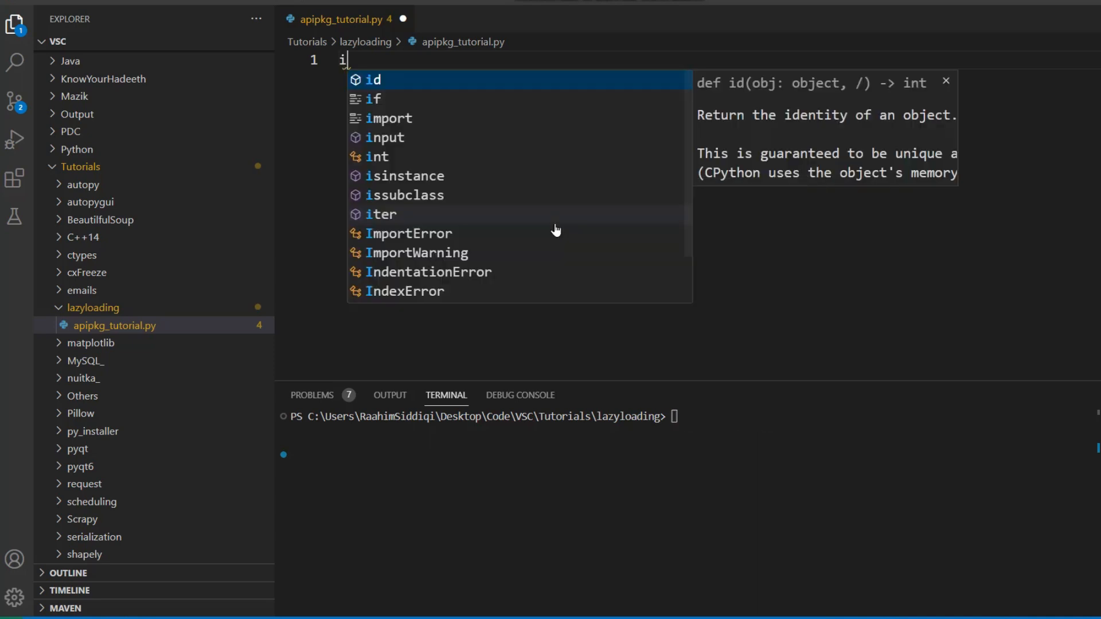
{"action": "type", "text": "mport ap"}
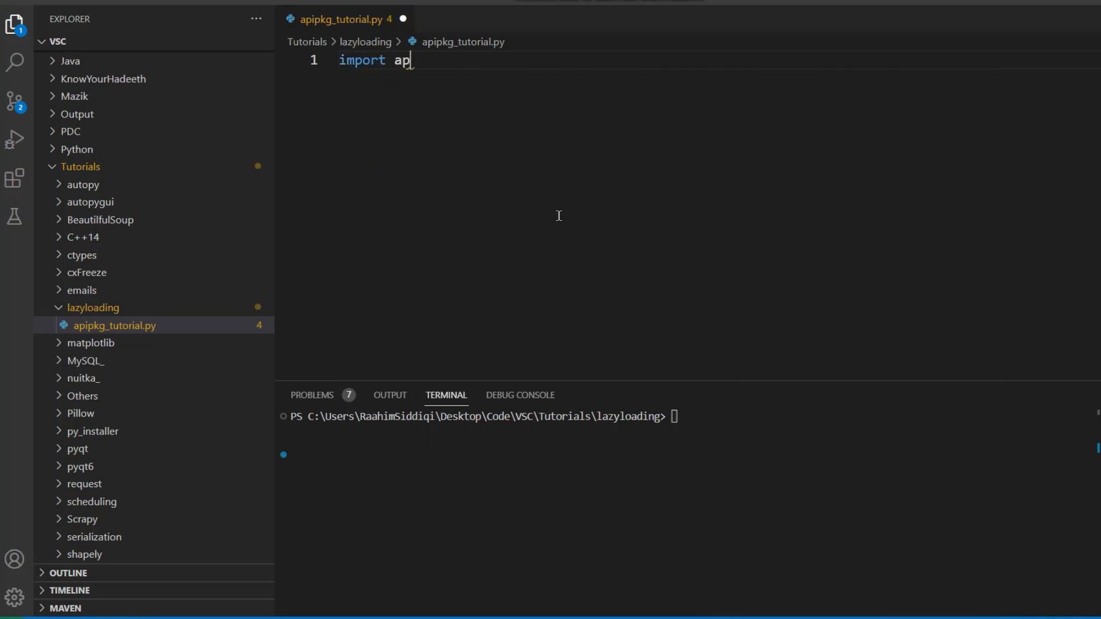
{"action": "type", "text": "ipkg"}
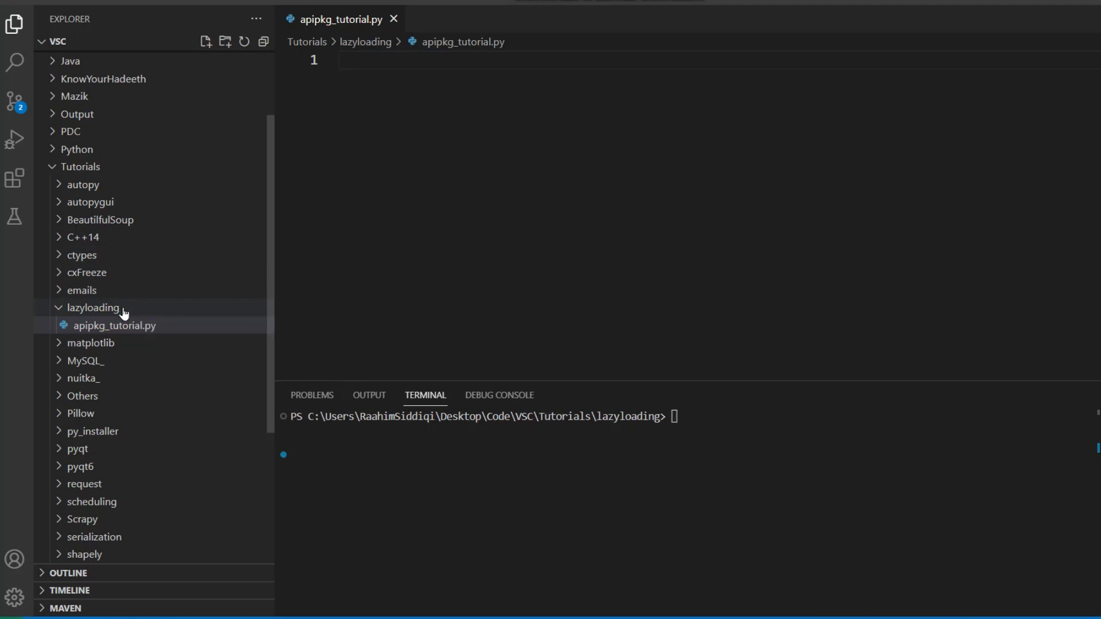
{"action": "mouse_move", "coordinate": [123, 289]}
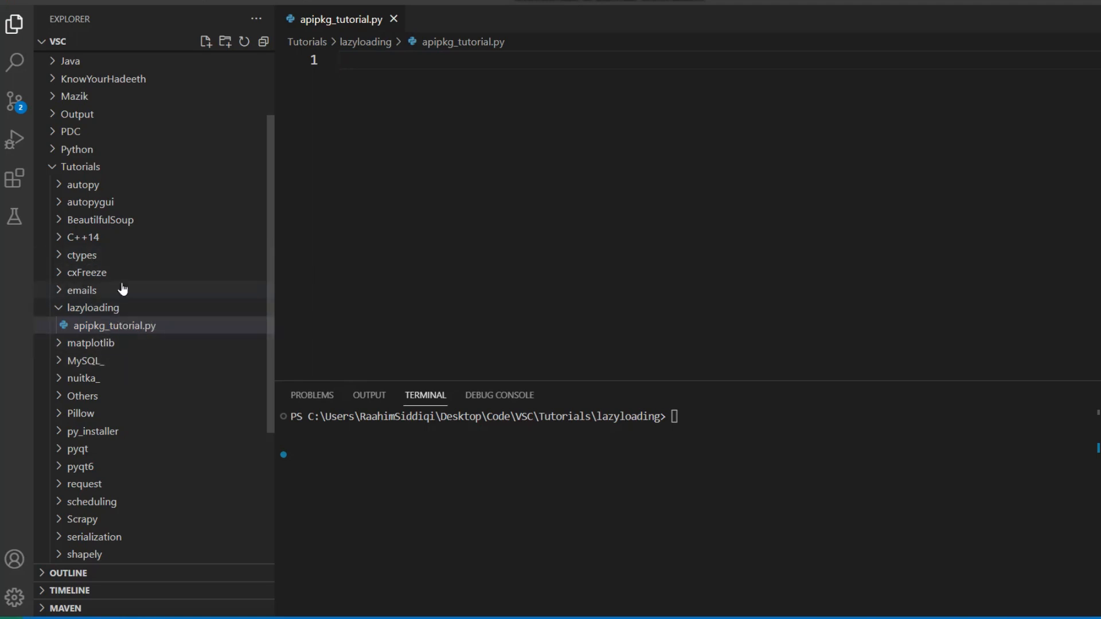
{"action": "mouse_move", "coordinate": [91, 307]}
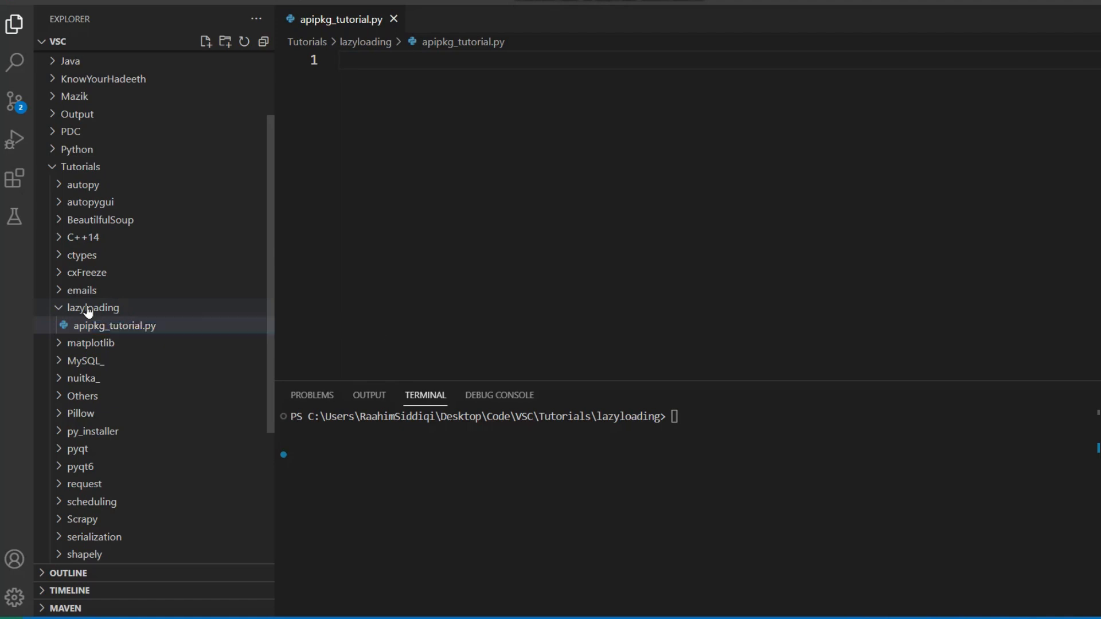
Create a package folder under lazyloading with __init__.py, moduleA.py and moduleB.py.
{"action": "left_click", "coordinate": [225, 42]}
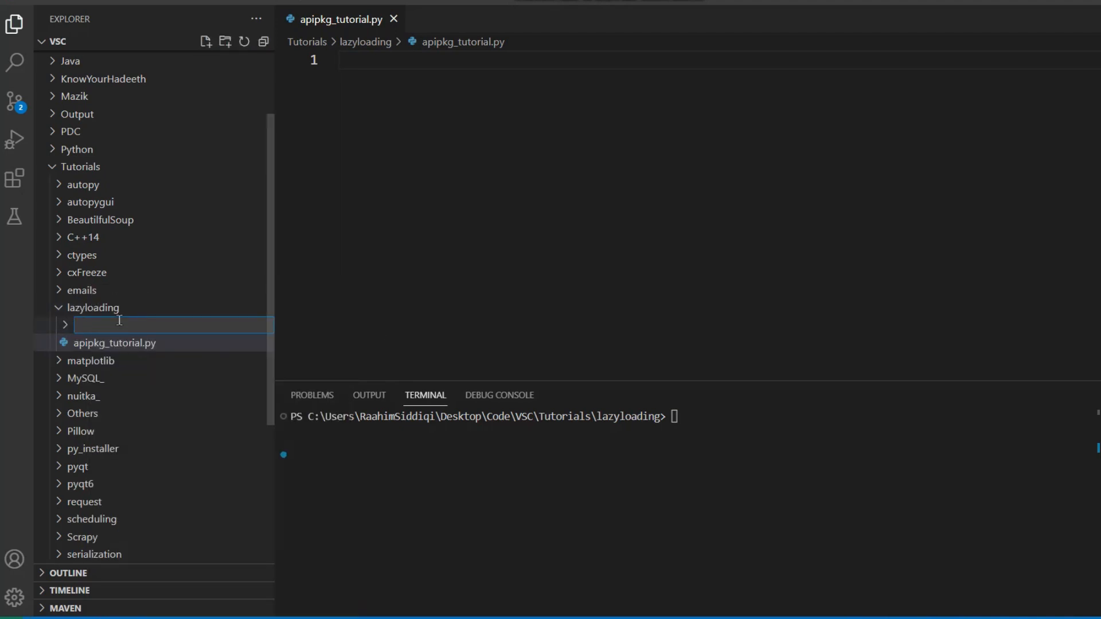
{"action": "type", "text": "package"}
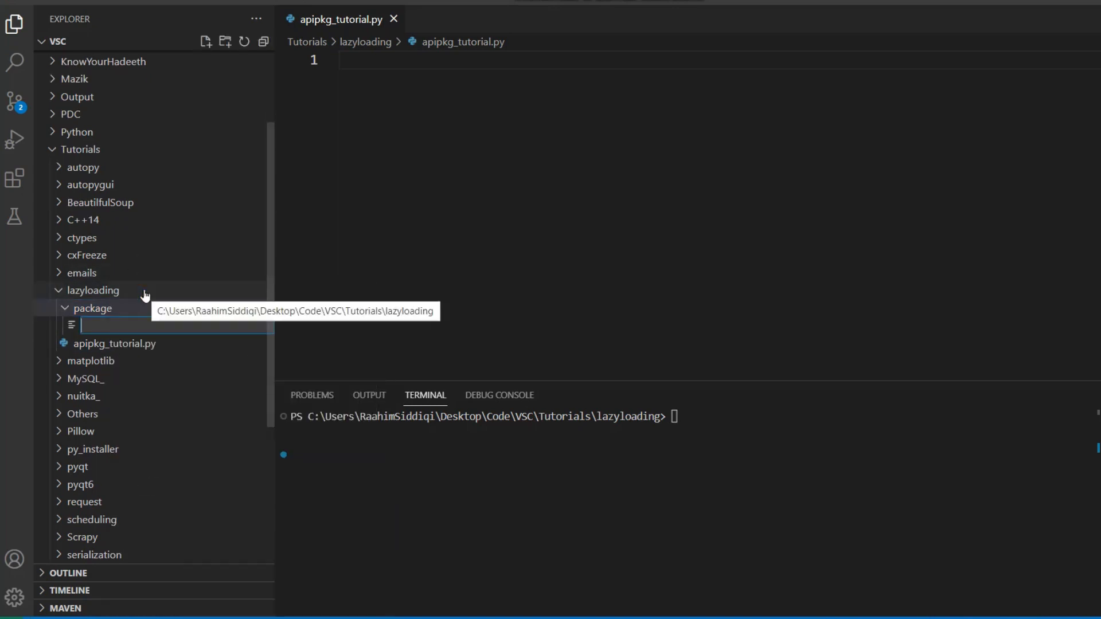
{"action": "mouse_move", "coordinate": [144, 295]}
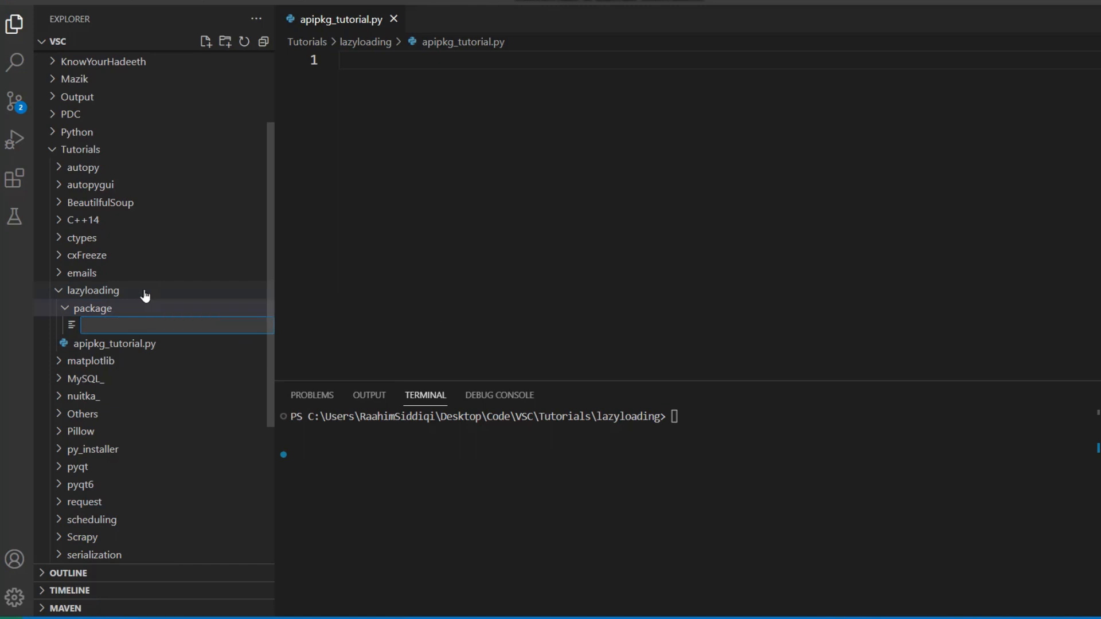
{"action": "type", "text": "_init__.py"}
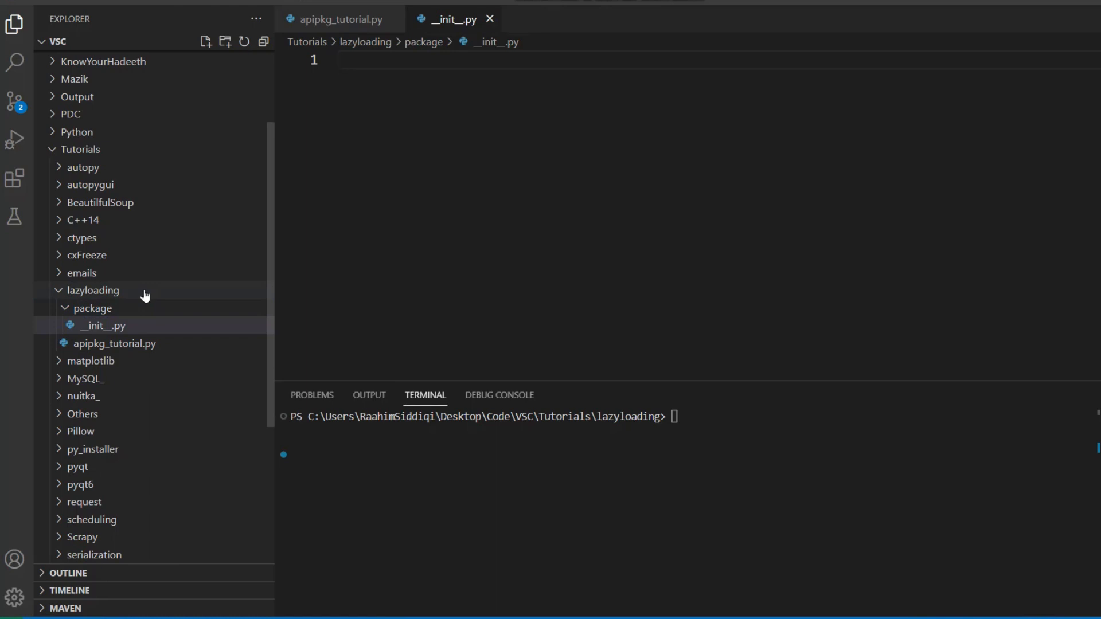
{"action": "left_click", "coordinate": [92, 307]}
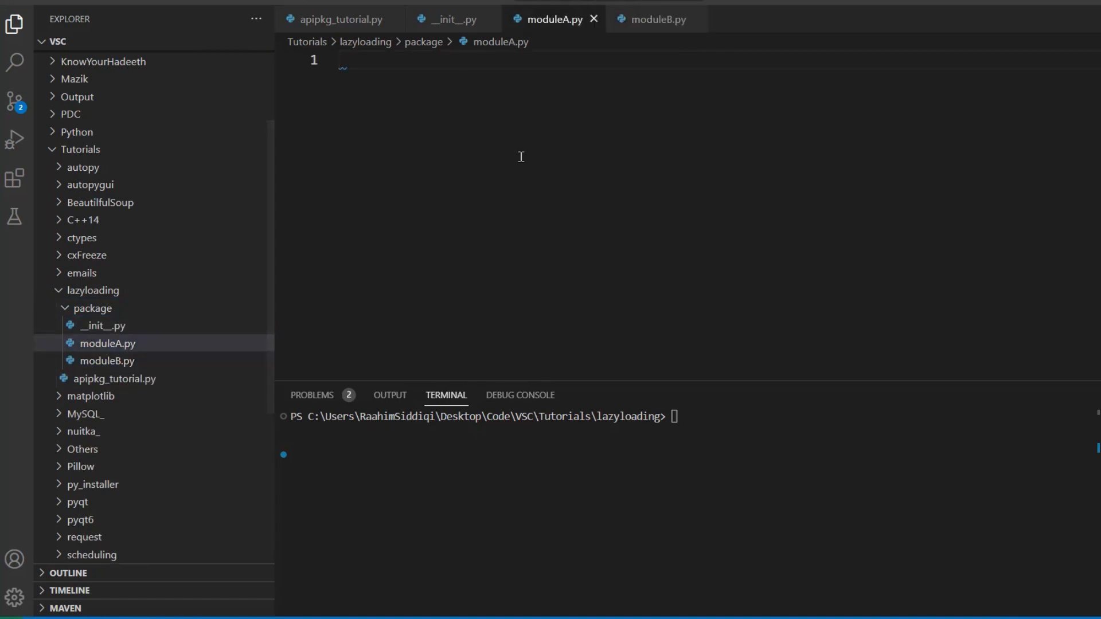
Define add(num1, num2) returning num1 + num2 in moduleA.py and sub in moduleB.py, saved.
{"action": "type", "text": "def add()"}
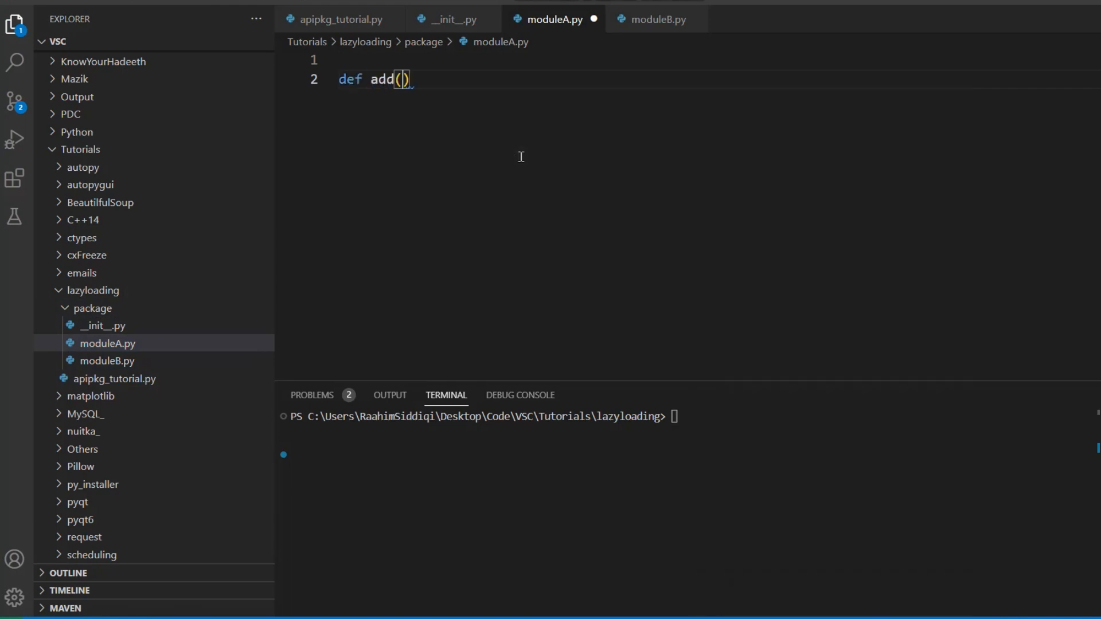
{"action": "type", "text": "num1, num2"}
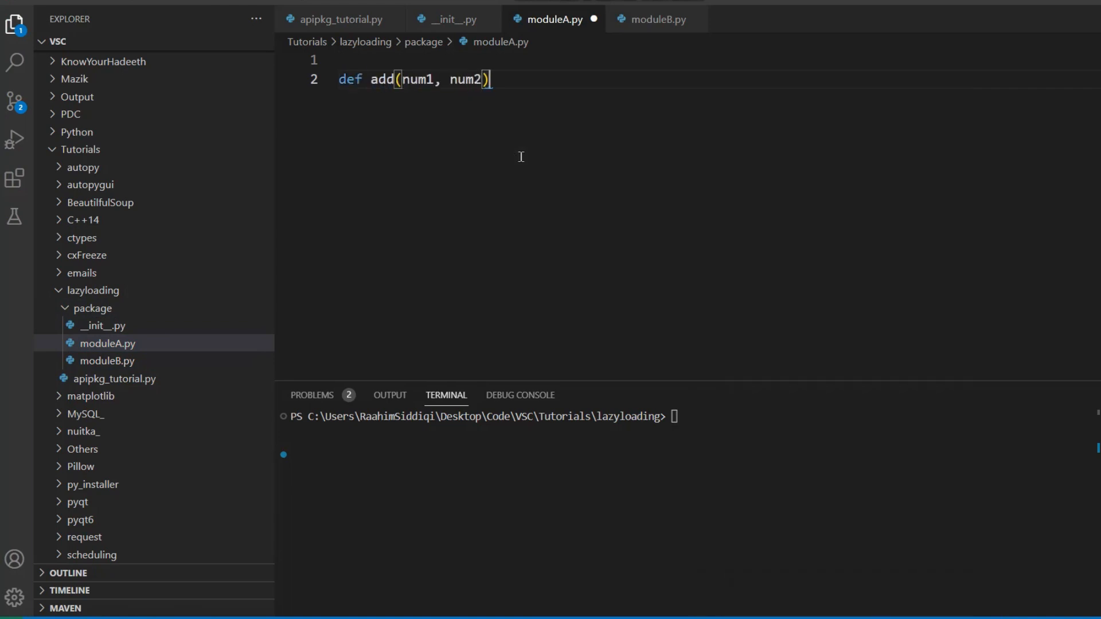
{"action": "type", "text": ":"}
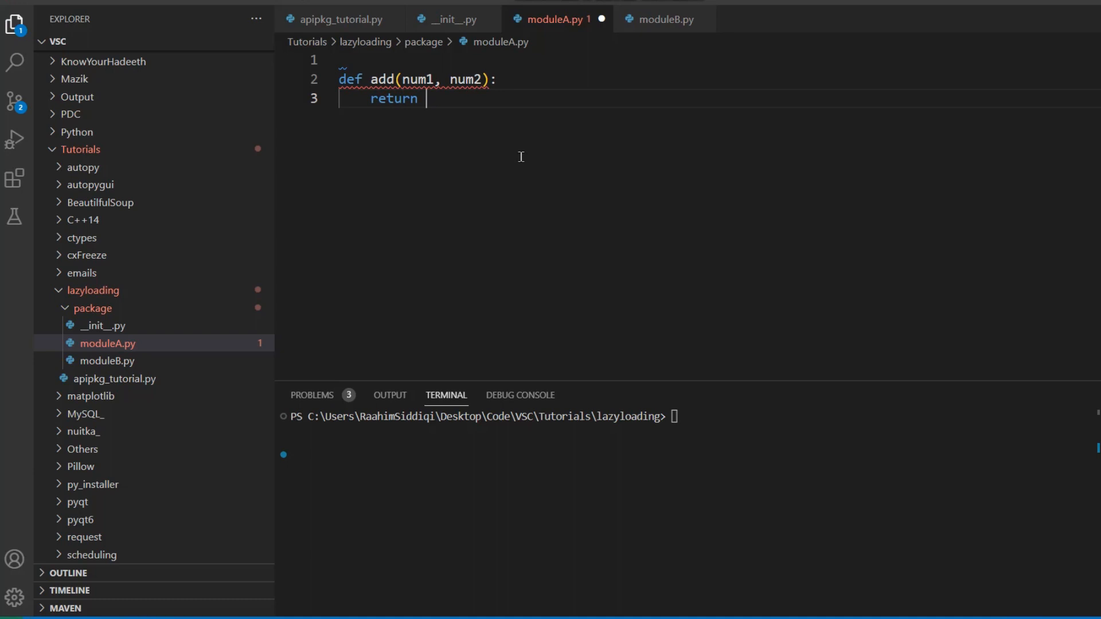
{"action": "type", "text": "num1 + num2"}
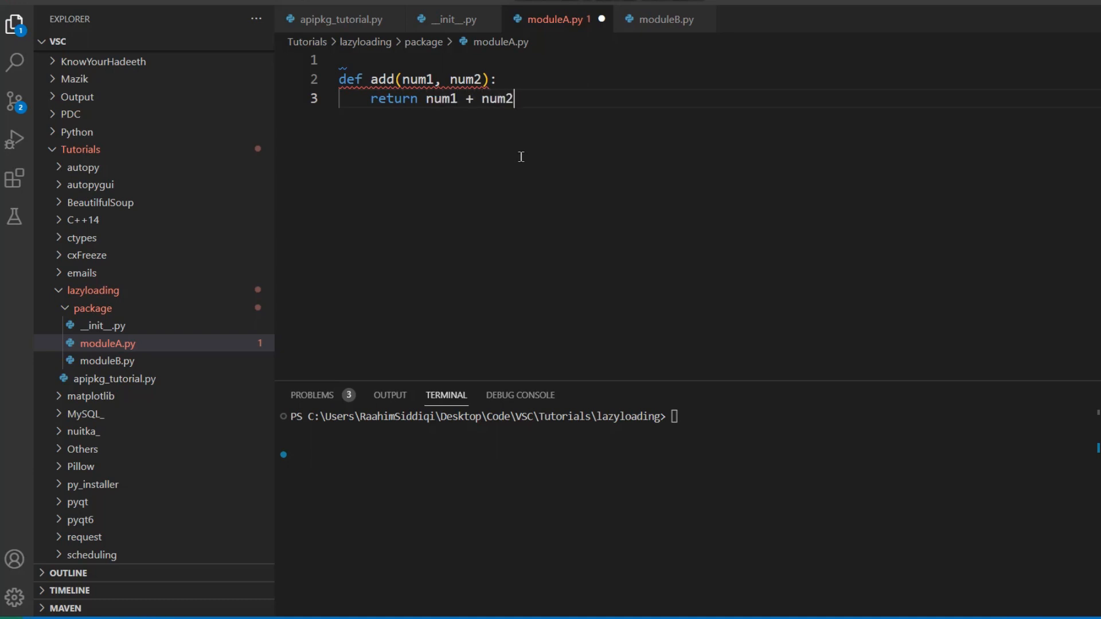
{"action": "key", "text": "ctrl+a"}
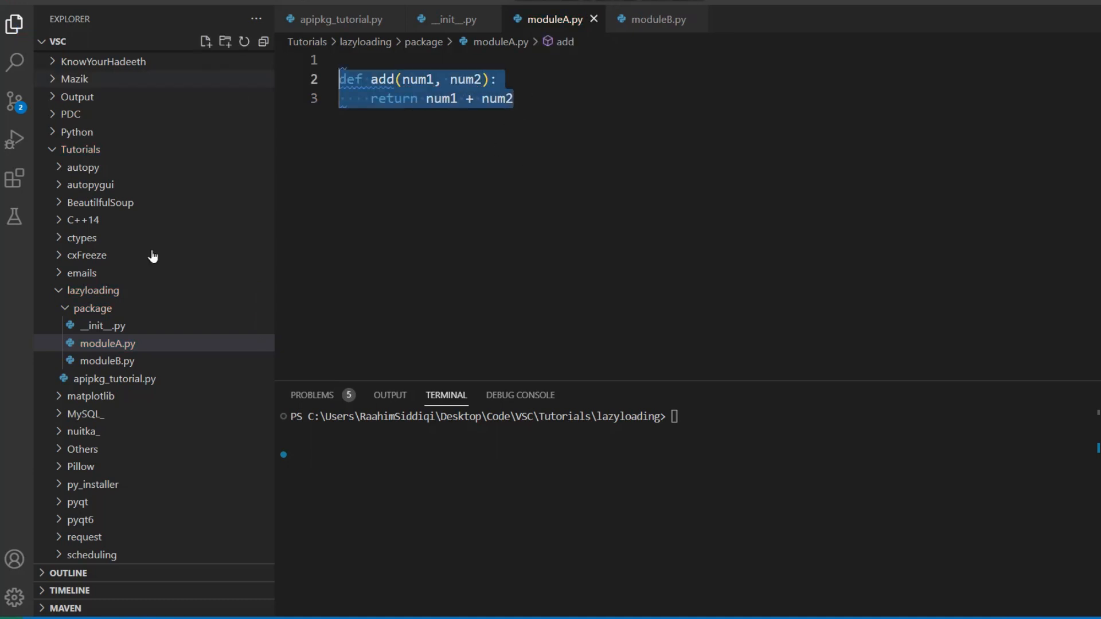
{"action": "left_click", "coordinate": [656, 20]}
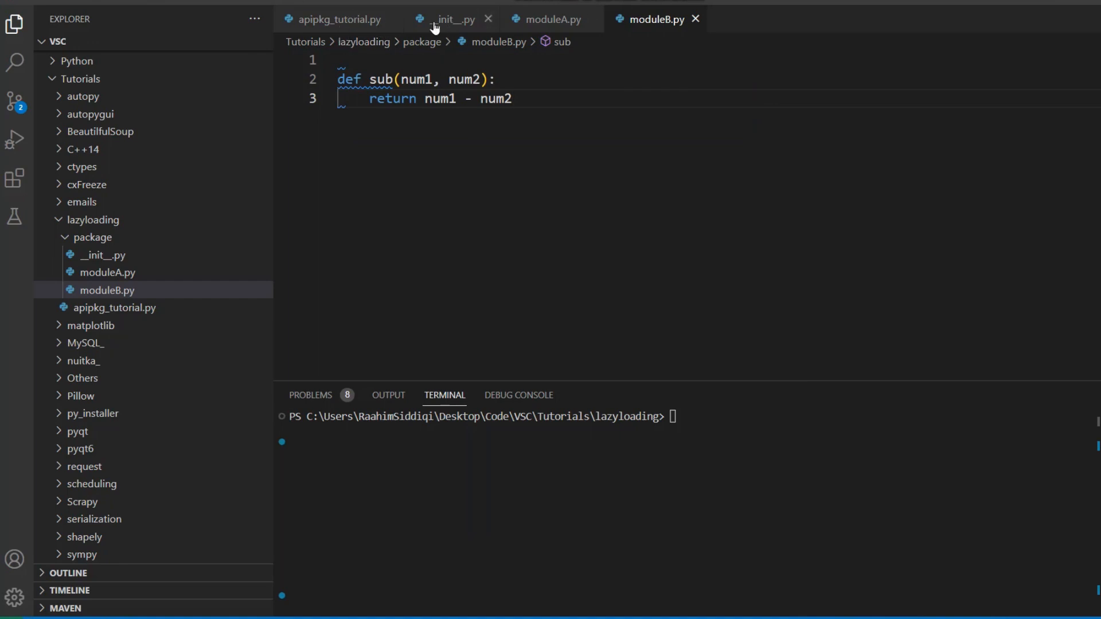
{"action": "left_click", "coordinate": [455, 19]}
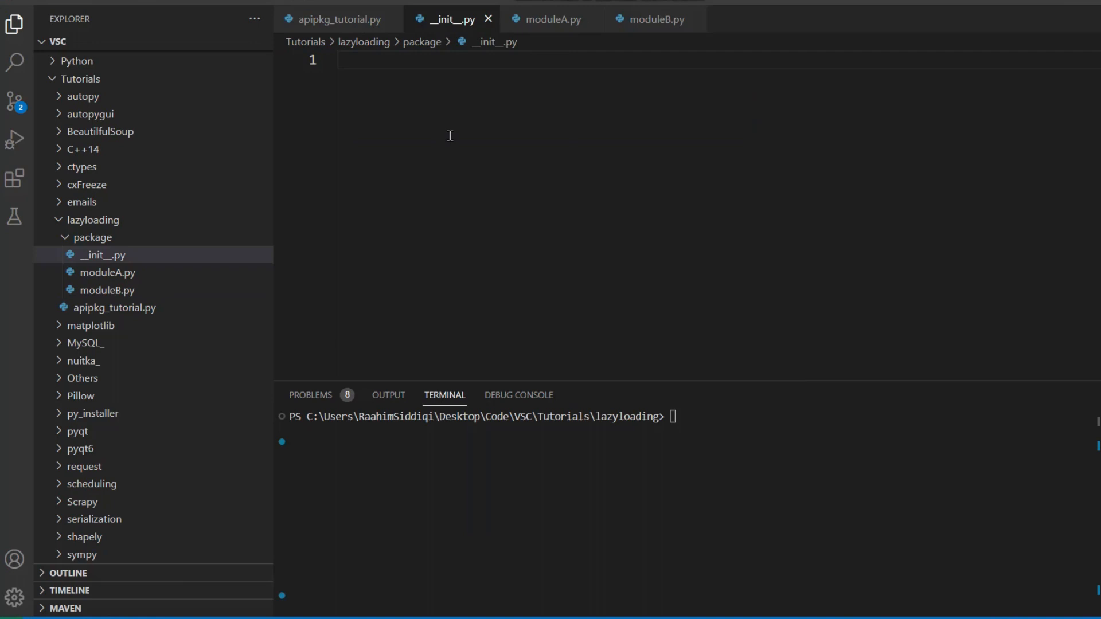
Import apipkg and start apipkg.initpkg(__name__, {"modules": ...}) in __init__.py.
{"action": "type", "text": "import apipkg"}
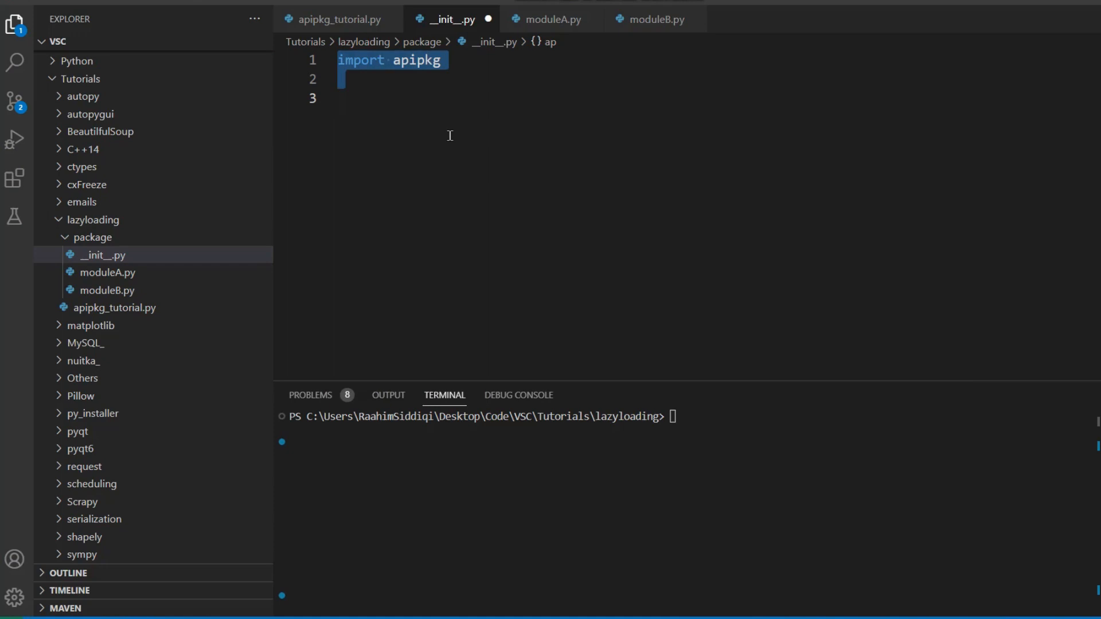
{"action": "left_click", "coordinate": [340, 98]}
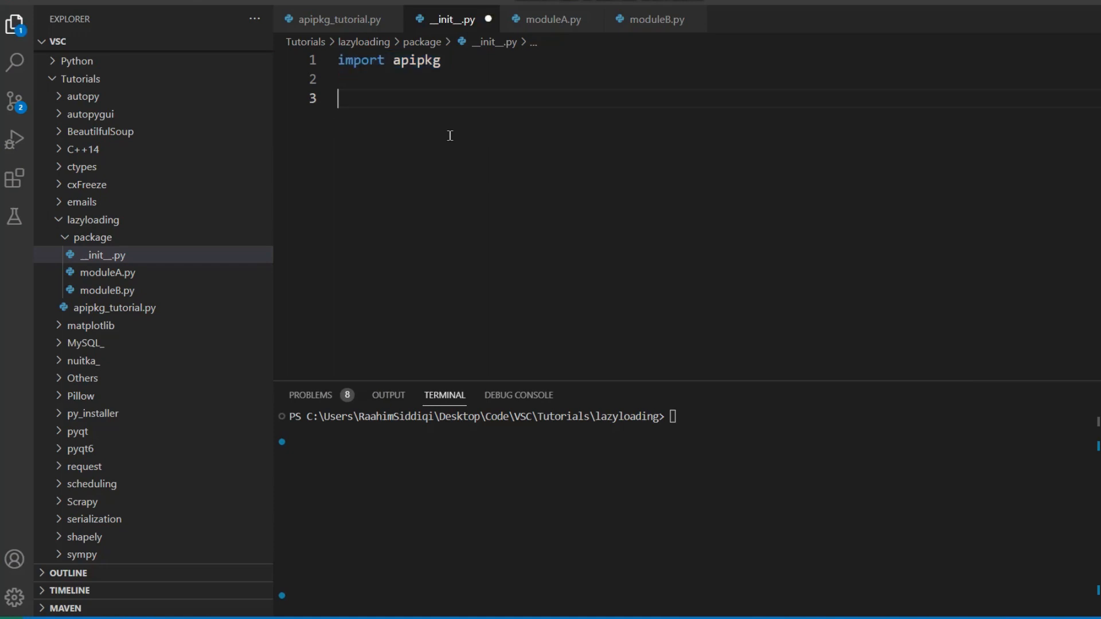
{"action": "type", "text": "apipkg."}
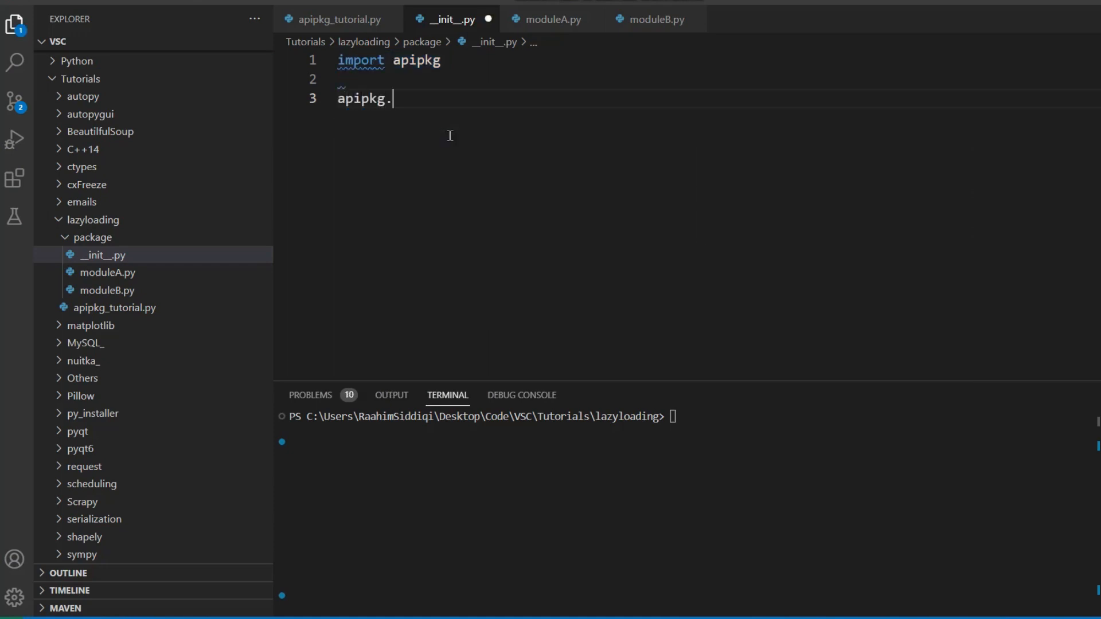
{"action": "type", "text": "initpkg()"}
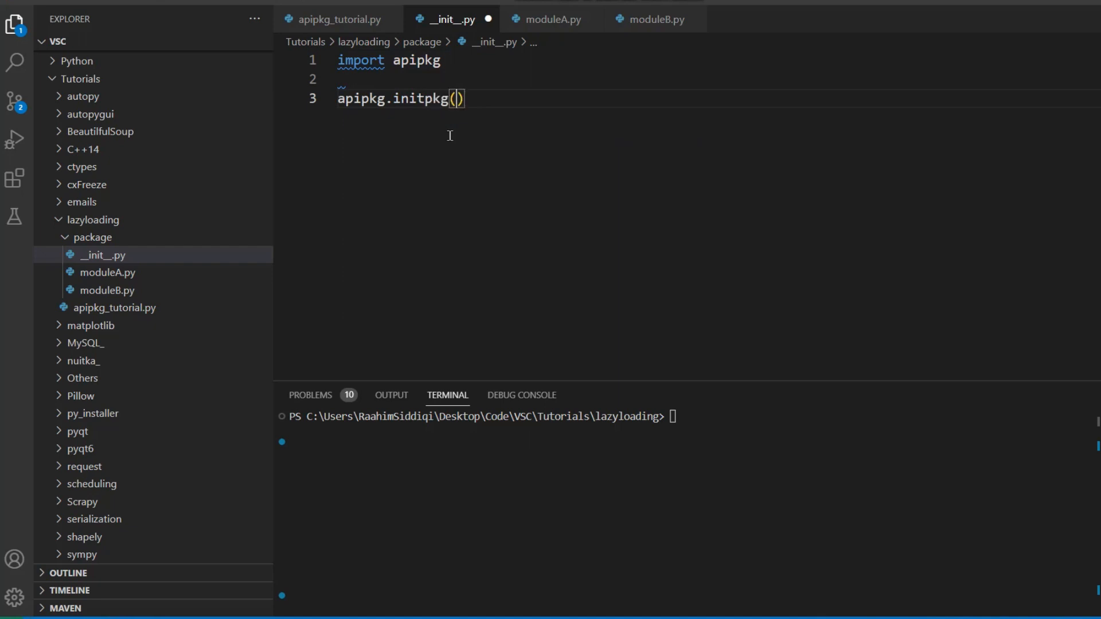
{"action": "type", "text": "__n"}
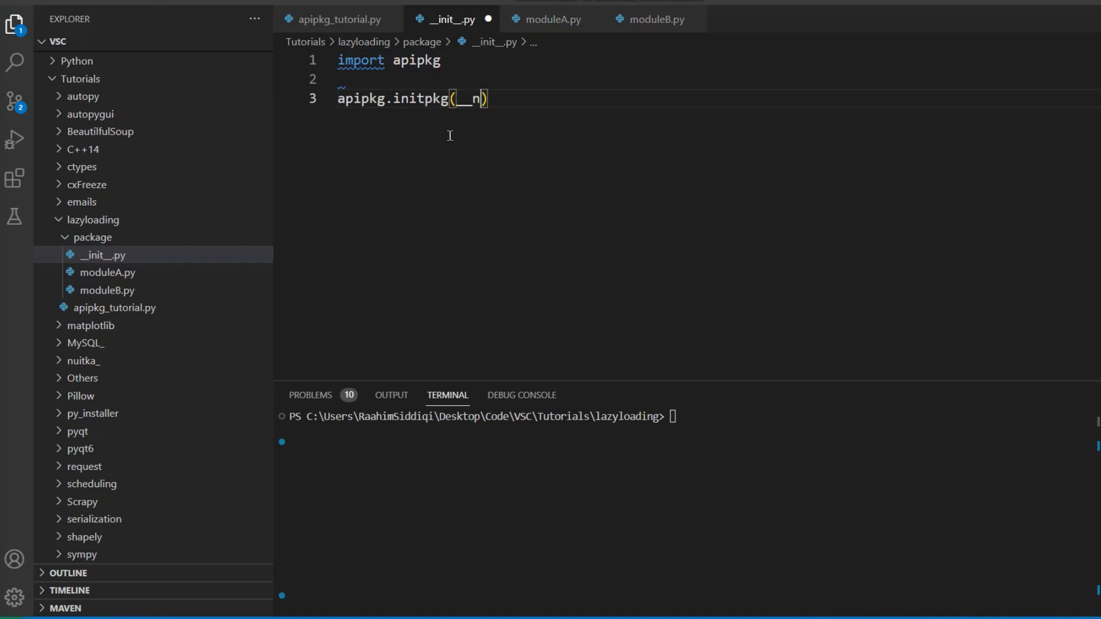
{"action": "type", "text": "ame__, {"}
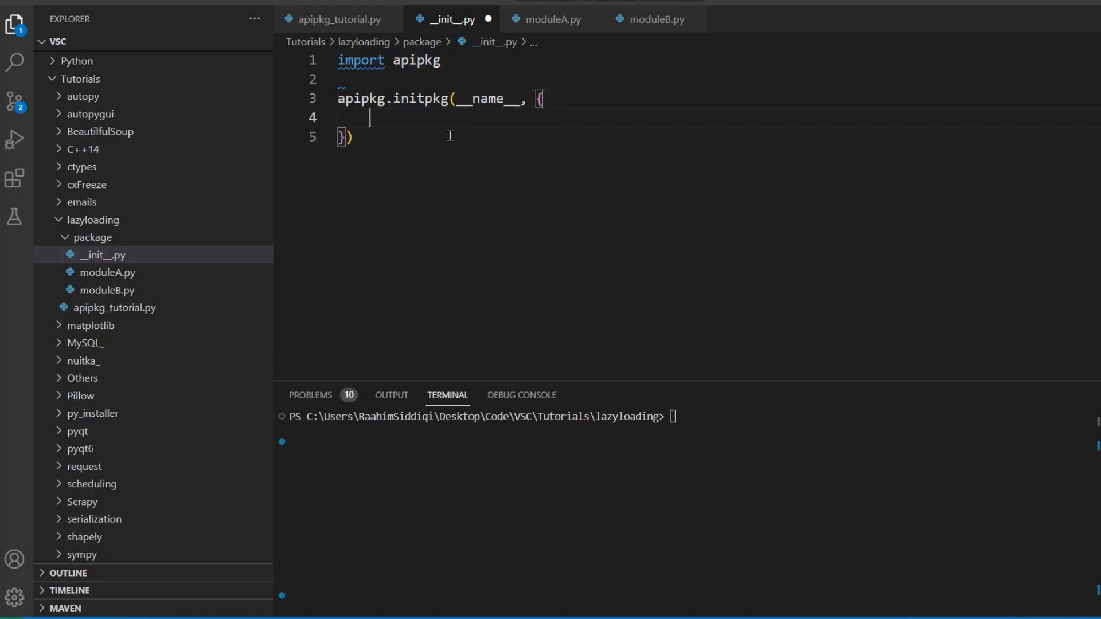
{"action": "type", "text": "\"pa"}
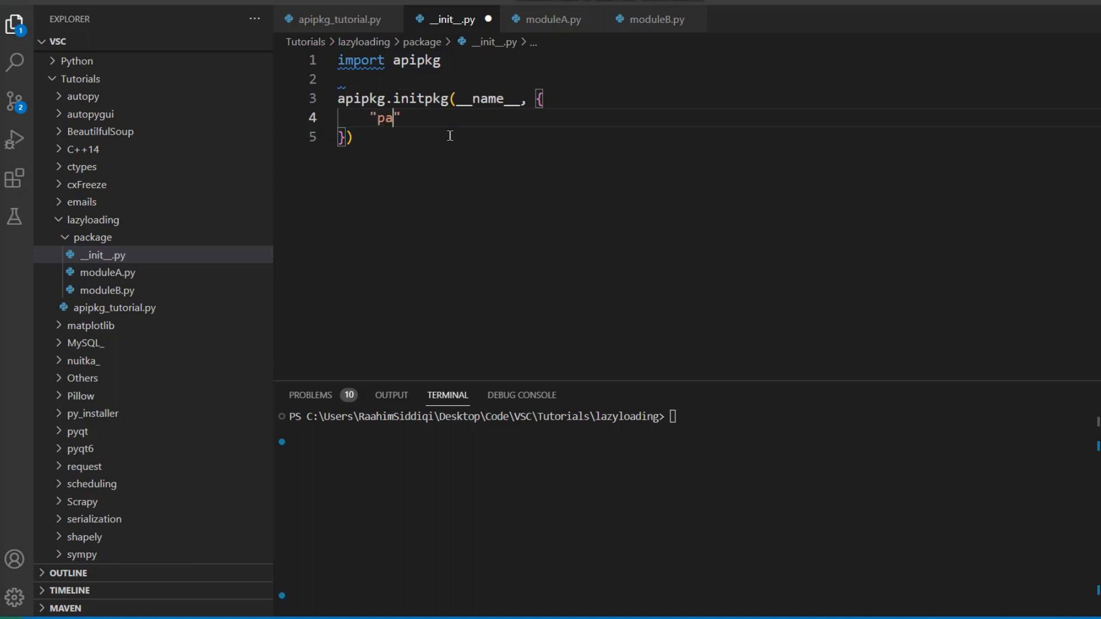
{"action": "type", "text": "th"}
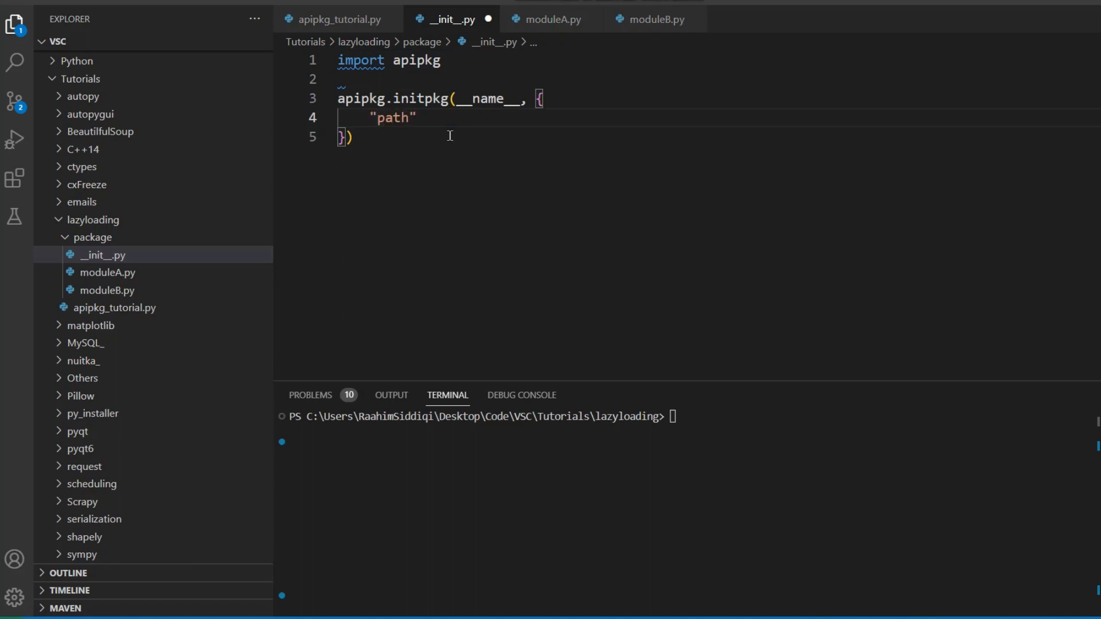
{"action": "double_click", "coordinate": [392, 118]}
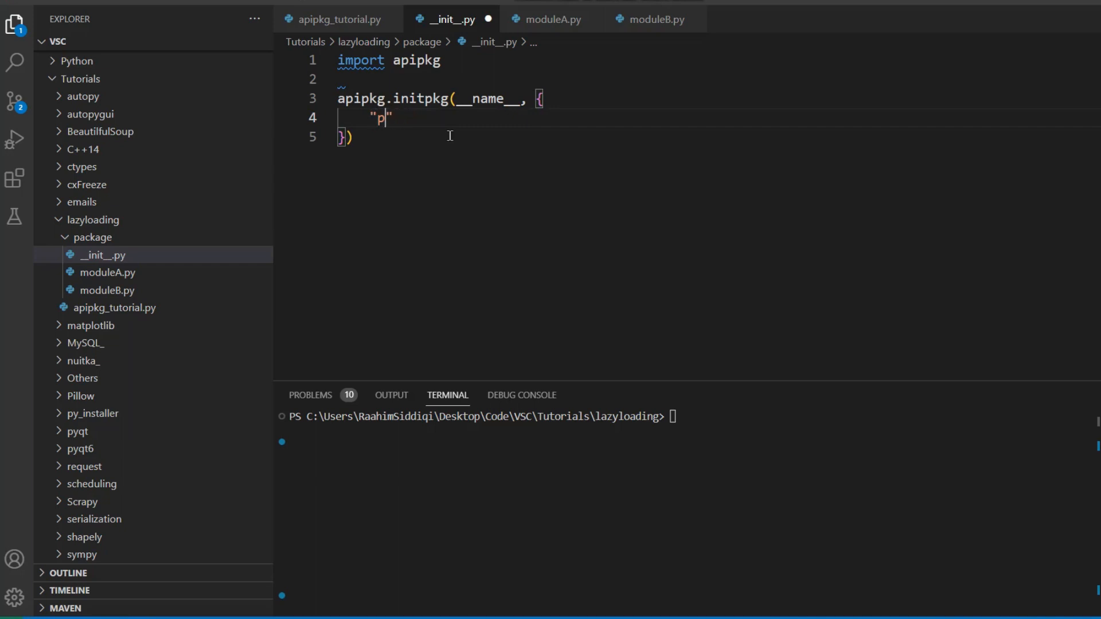
{"action": "key", "text": "Backspace"}
{"action": "type", "text": "modules"}
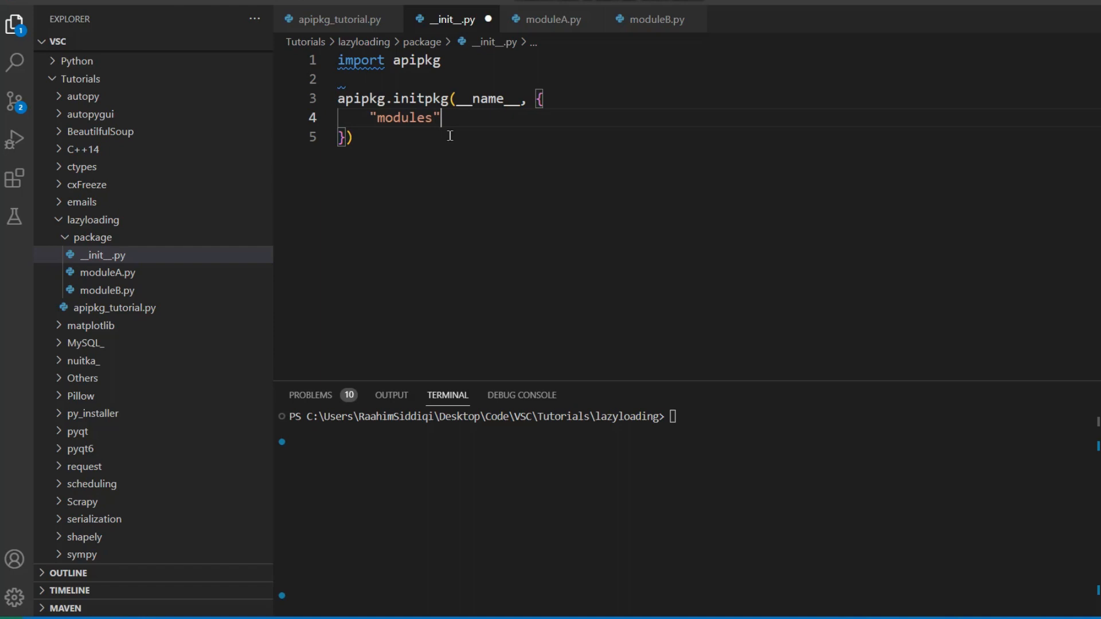
Map "add" to "package.moduleA.py" inside the modules dictionary.
{"action": "type", "text": ": {"}
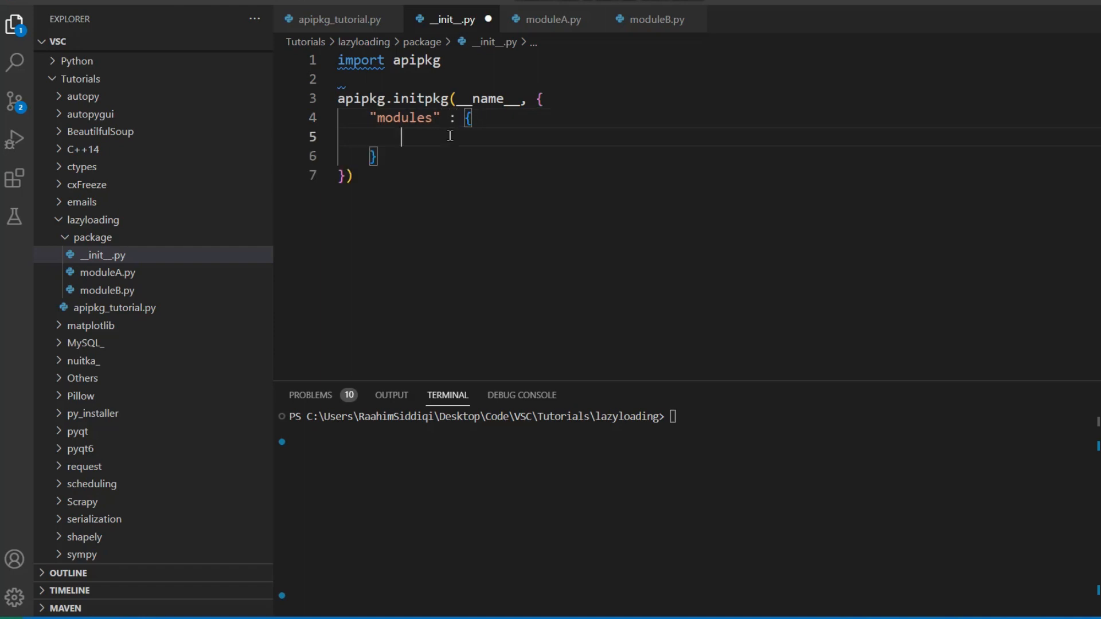
{"action": "type", "text": "\"\""}
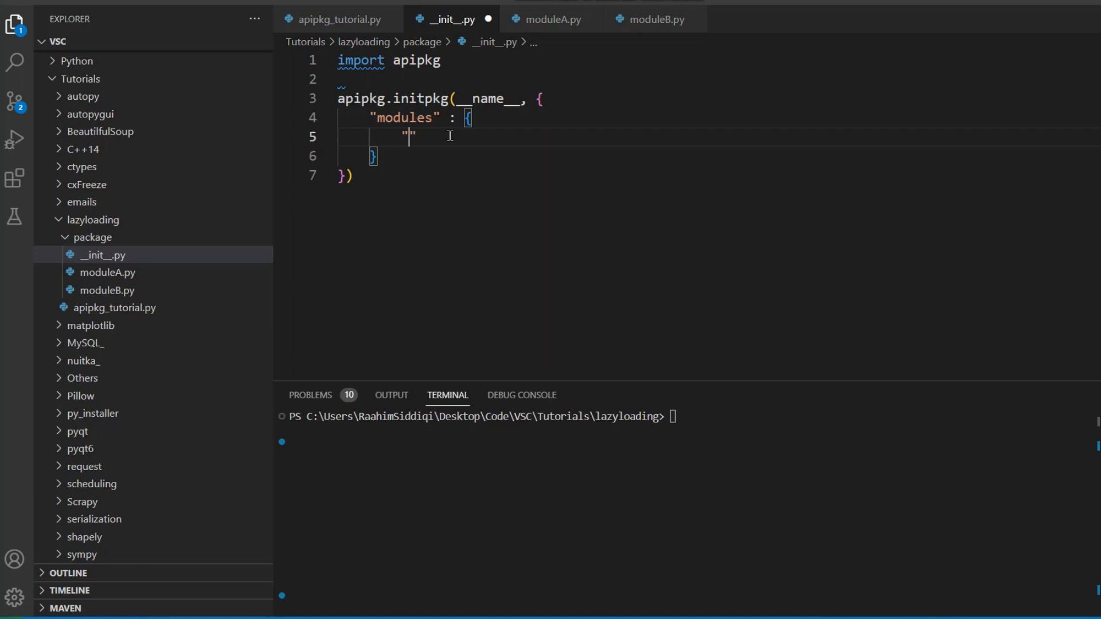
{"action": "type", "text": "add"}
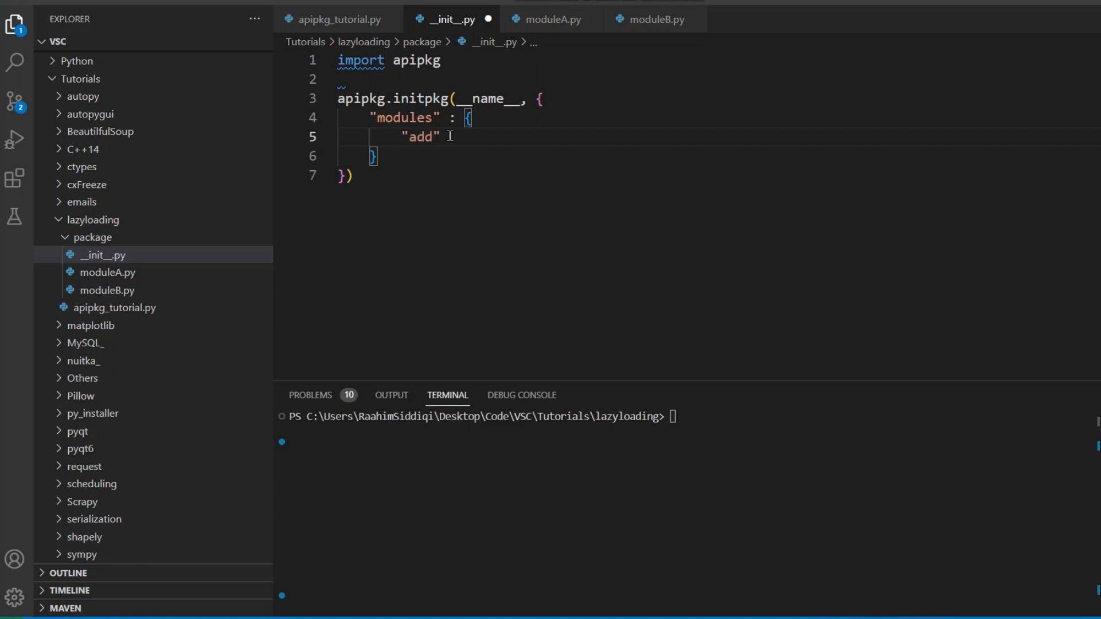
{"action": "type", "text": ": \""}
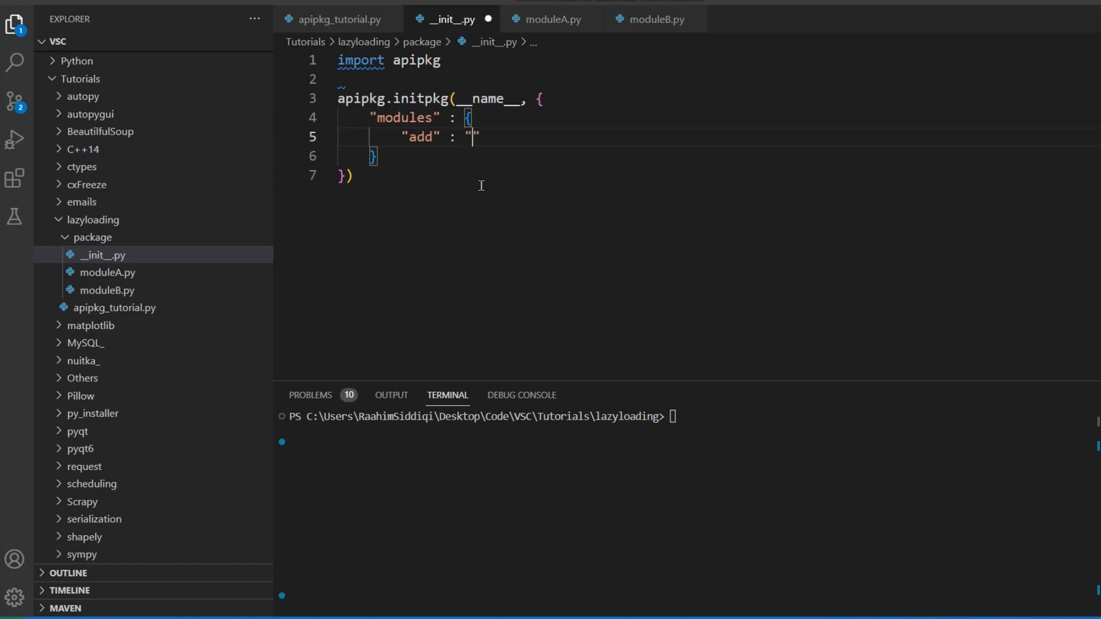
{"action": "type", "text": "package."}
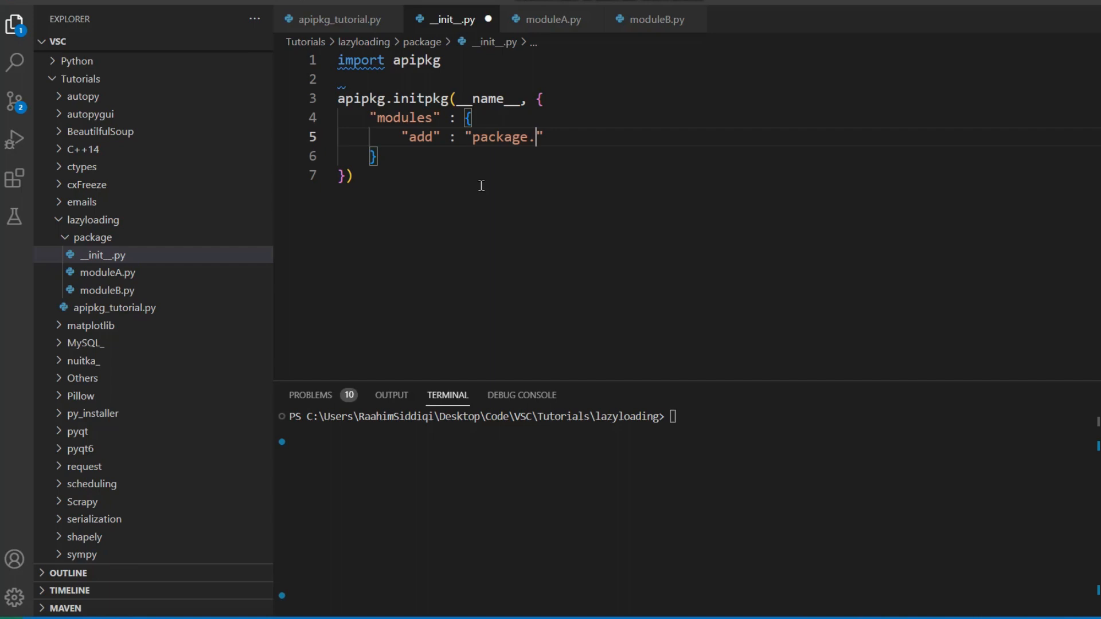
{"action": "type", "text": "modu"}
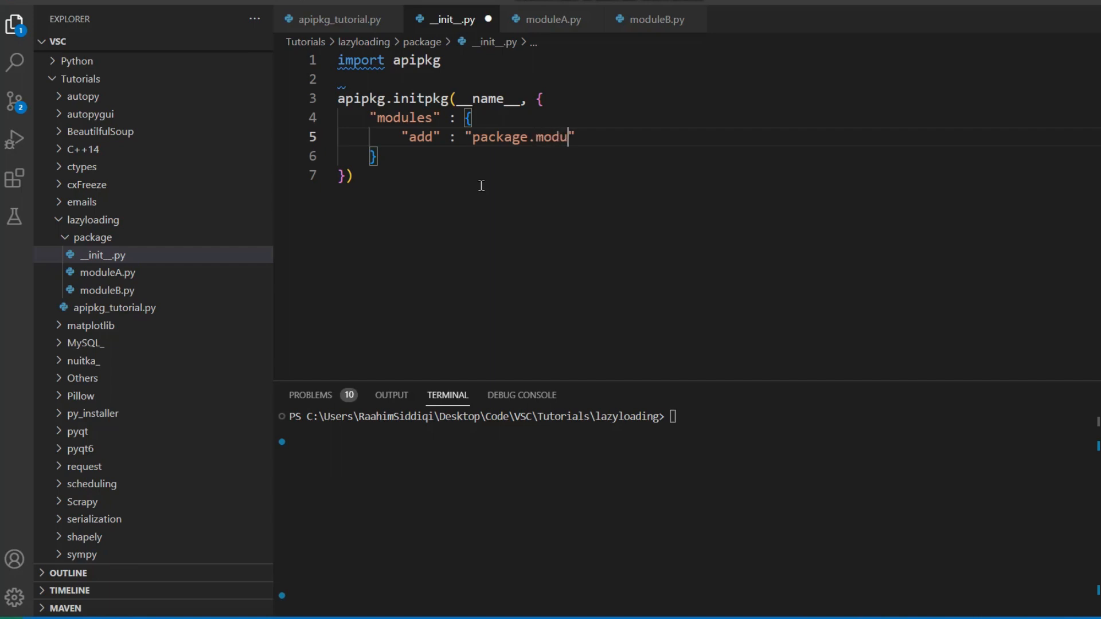
{"action": "type", "text": "leA.py"}
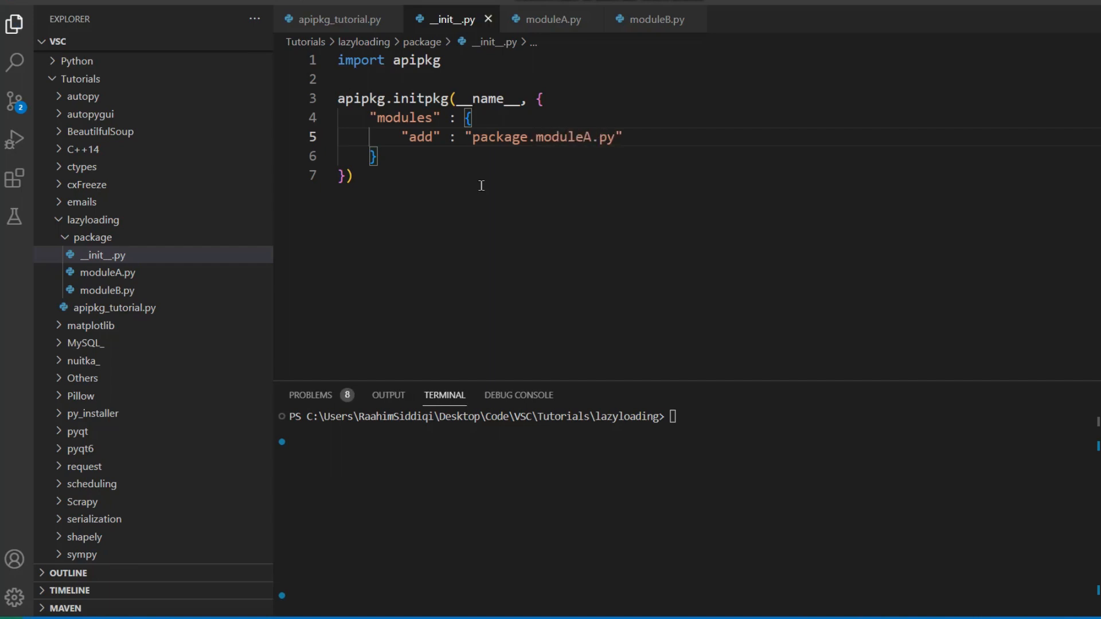
{"action": "type", "text": ","}
{"action": "type", "text": "\"sub\" : \"package.moduleB.py\","}
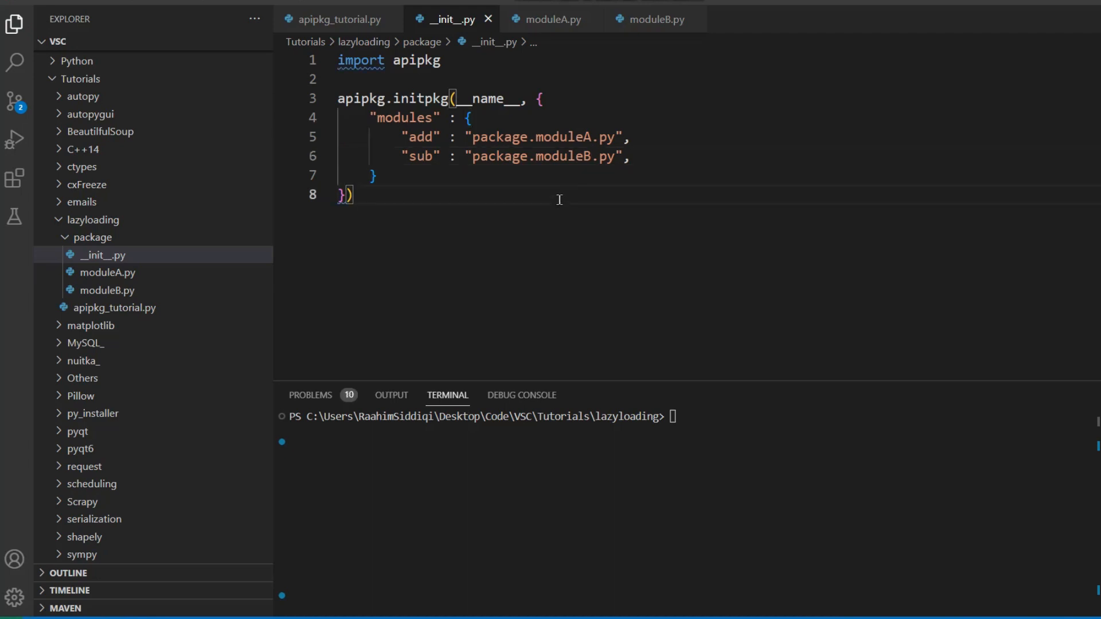
In apipkg_tutorial.py import package, set result = package.modules.add(5, 6) and print(result).
{"action": "left_click", "coordinate": [340, 20]}
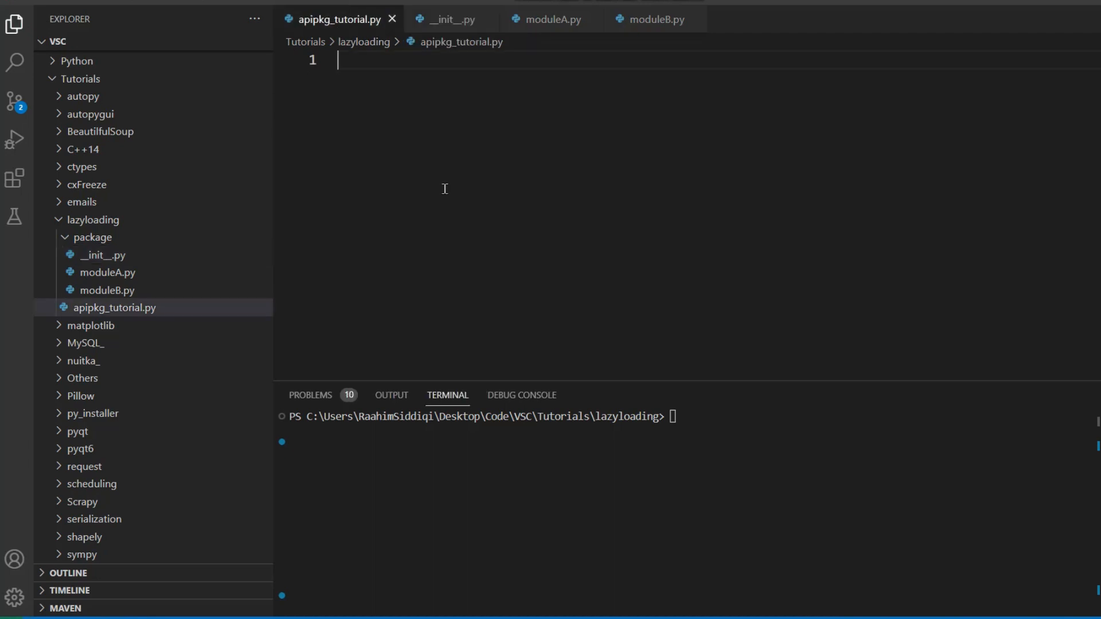
{"action": "type", "text": "import package"}
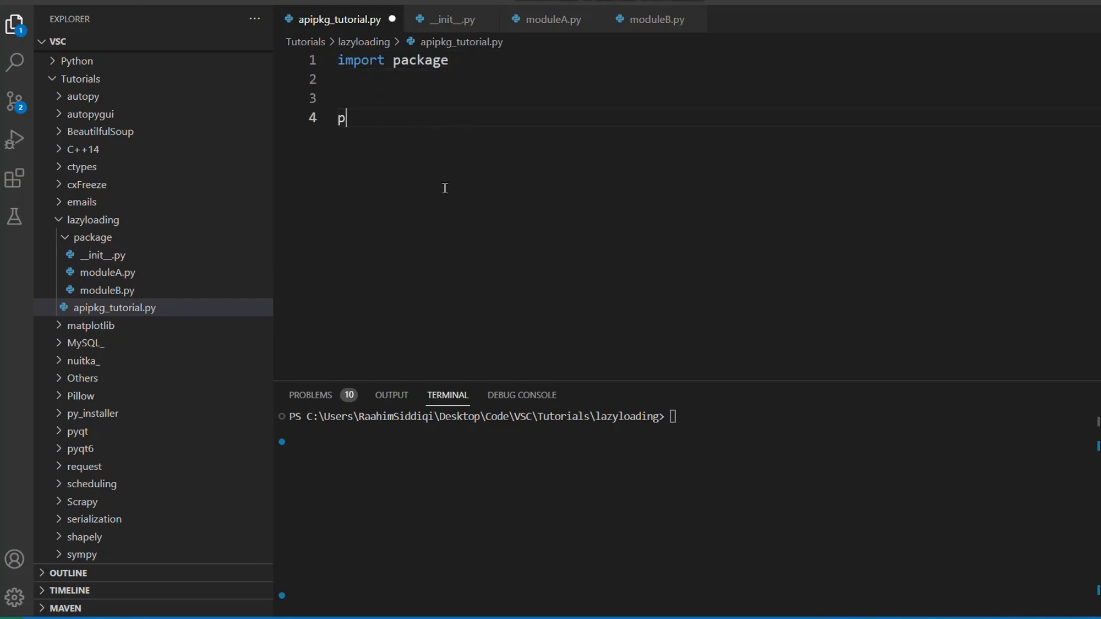
{"action": "type", "text": "result ="}
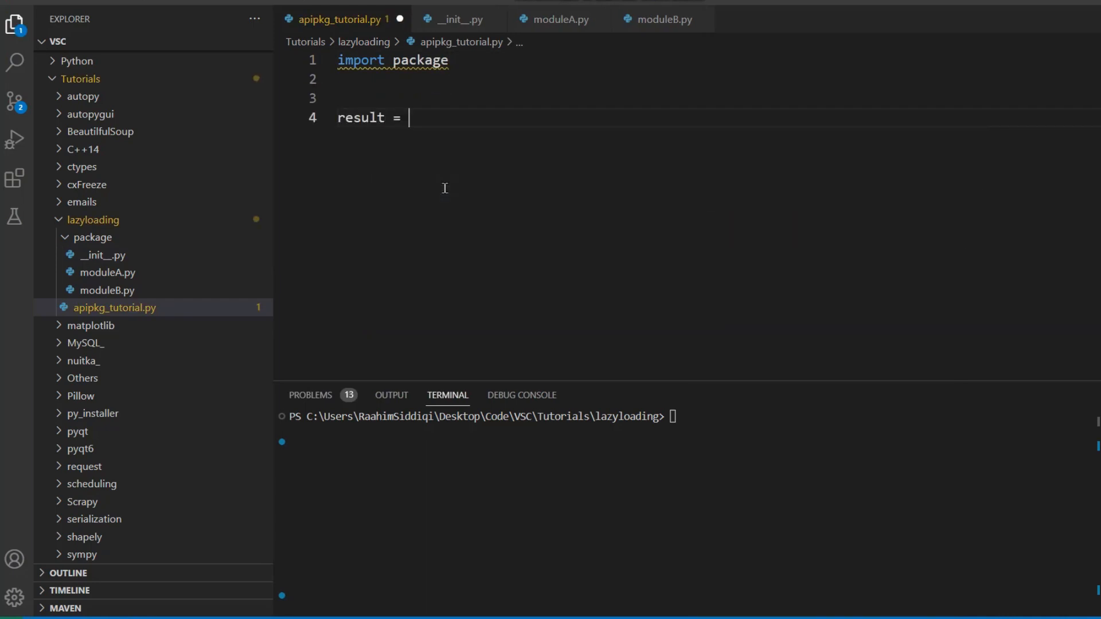
{"action": "type", "text": "im"}
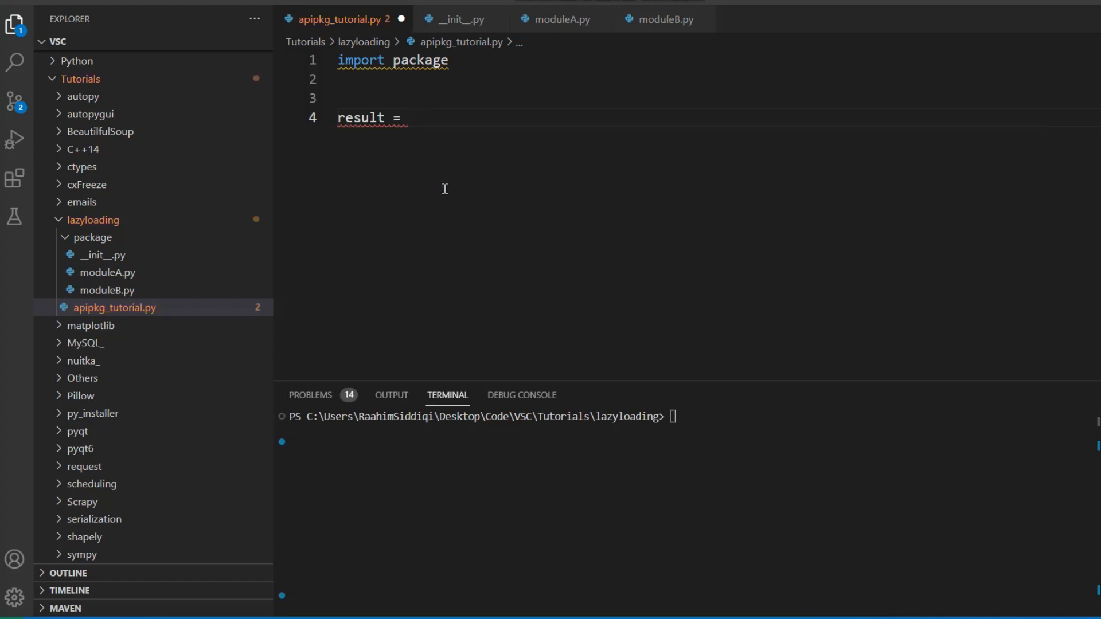
{"action": "type", "text": "package.modul"}
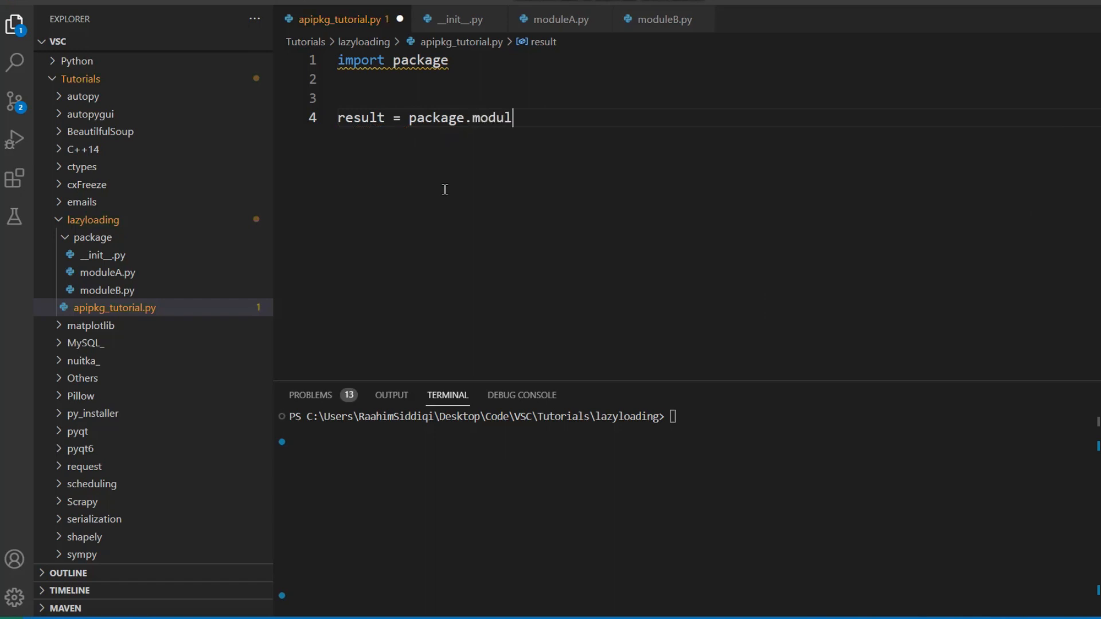
{"action": "type", "text": "es."}
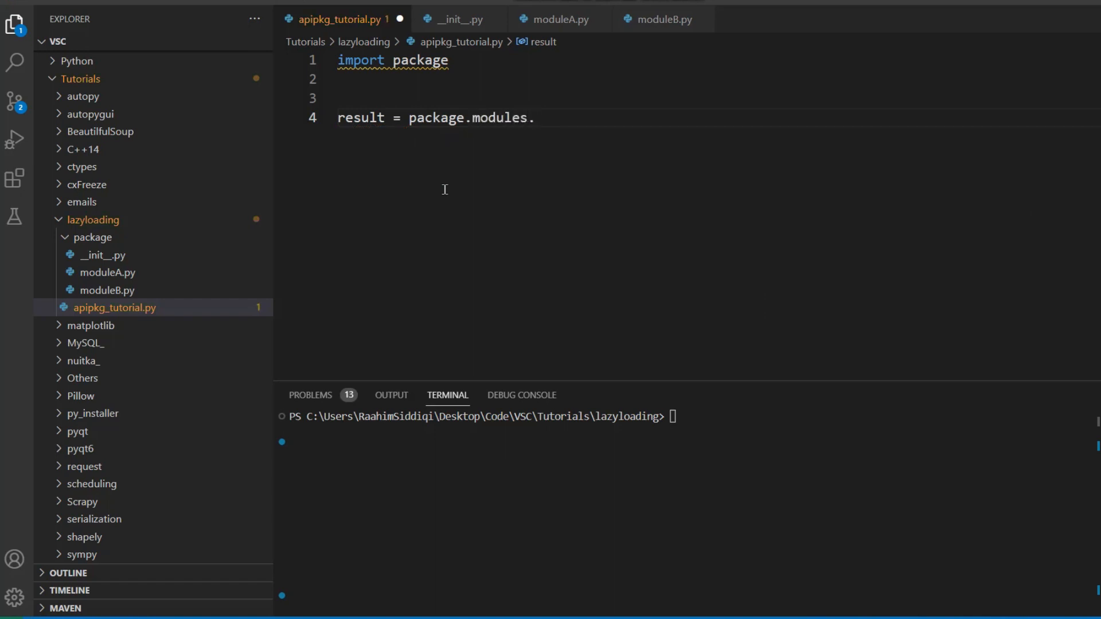
{"action": "type", "text": "add()"}
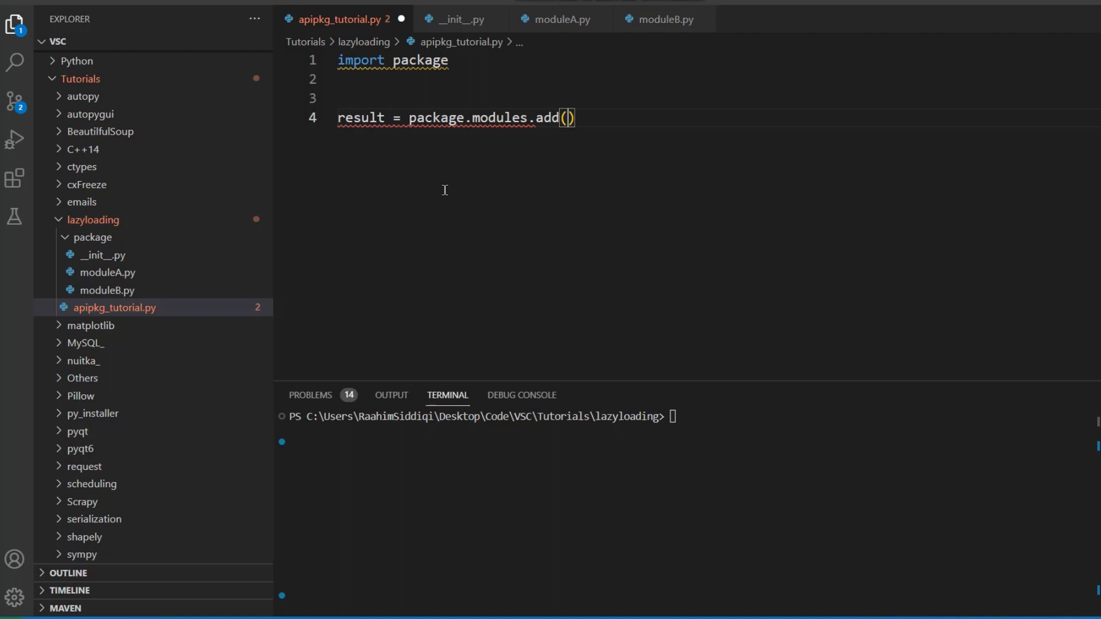
{"action": "type", "text": "5, 6)"}
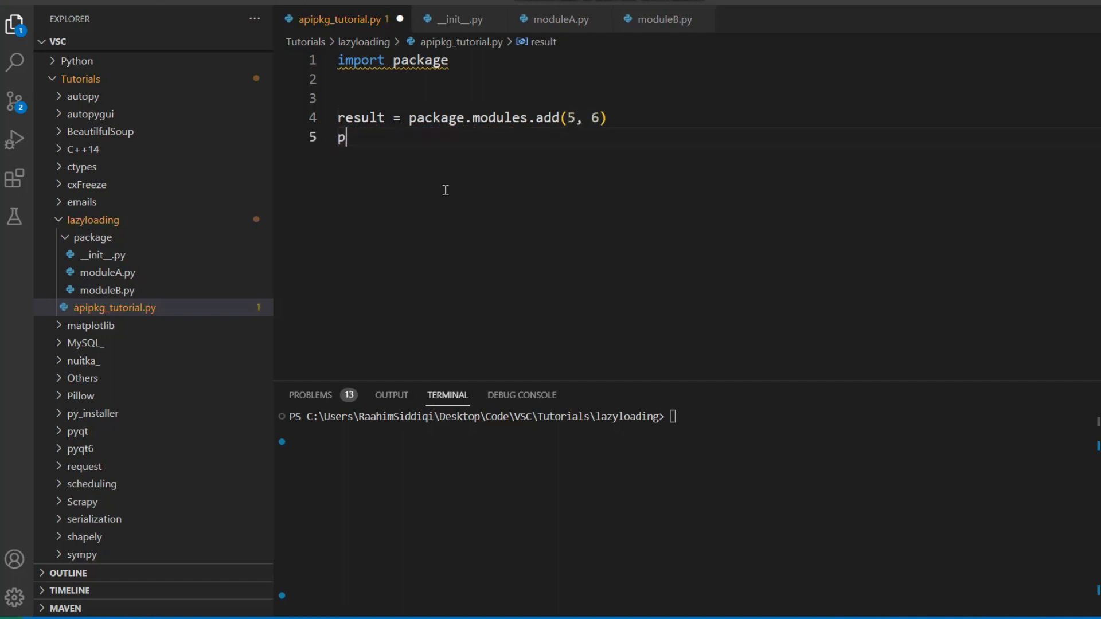
{"action": "type", "text": "rint(result)"}
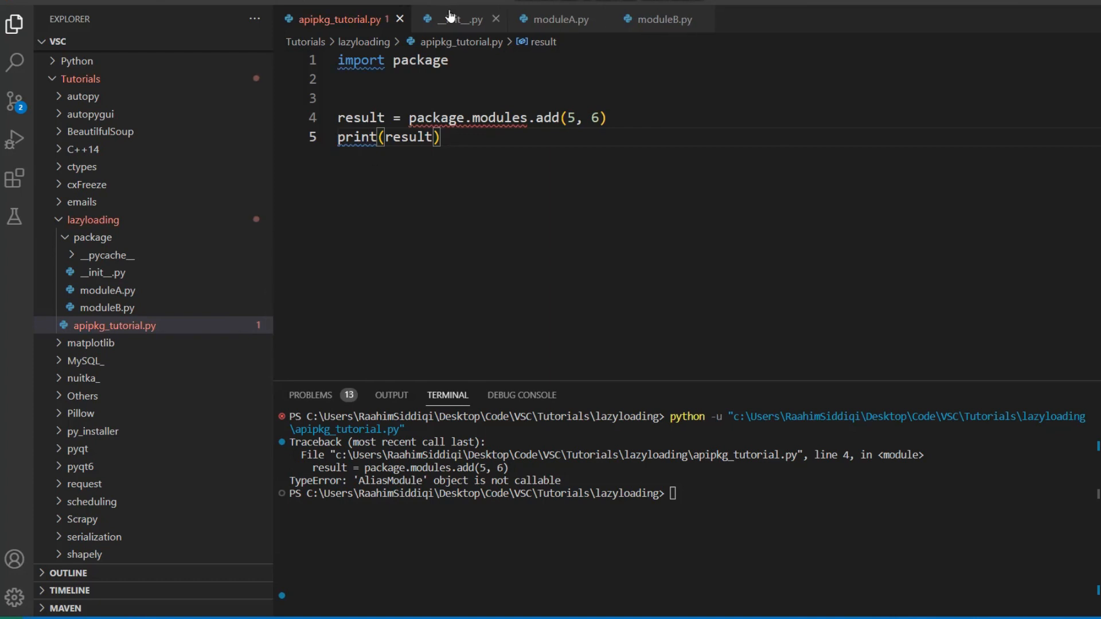
Append :add to the moduleA path and :sub to the moduleB path in __init__.py.
{"action": "left_click", "coordinate": [458, 19]}
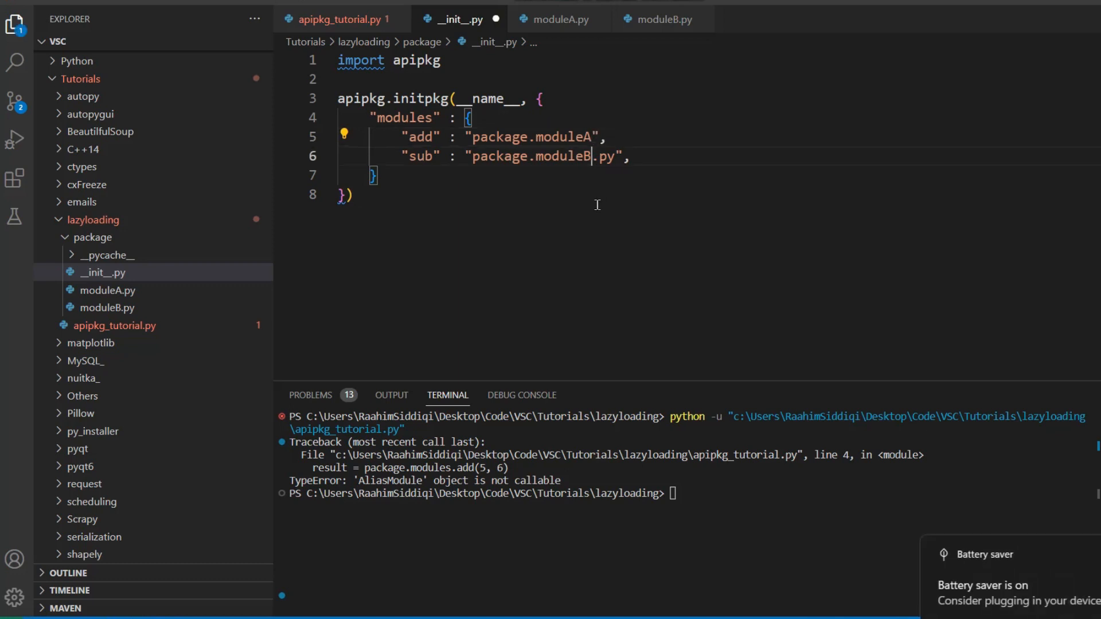
{"action": "left_click", "coordinate": [440, 117]}
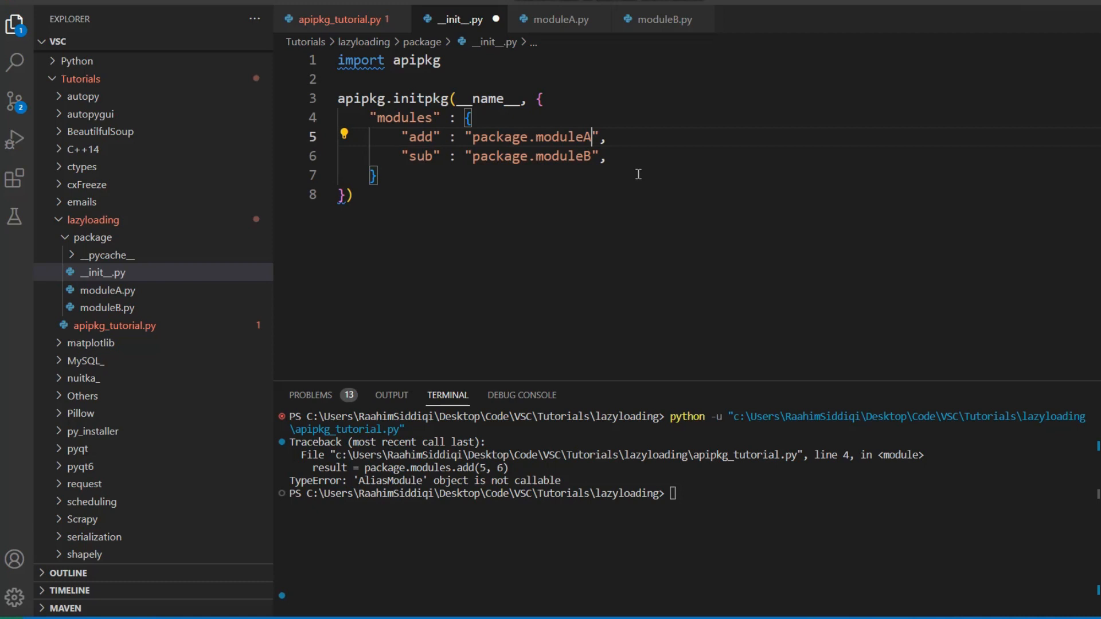
{"action": "type", "text": ":add"}
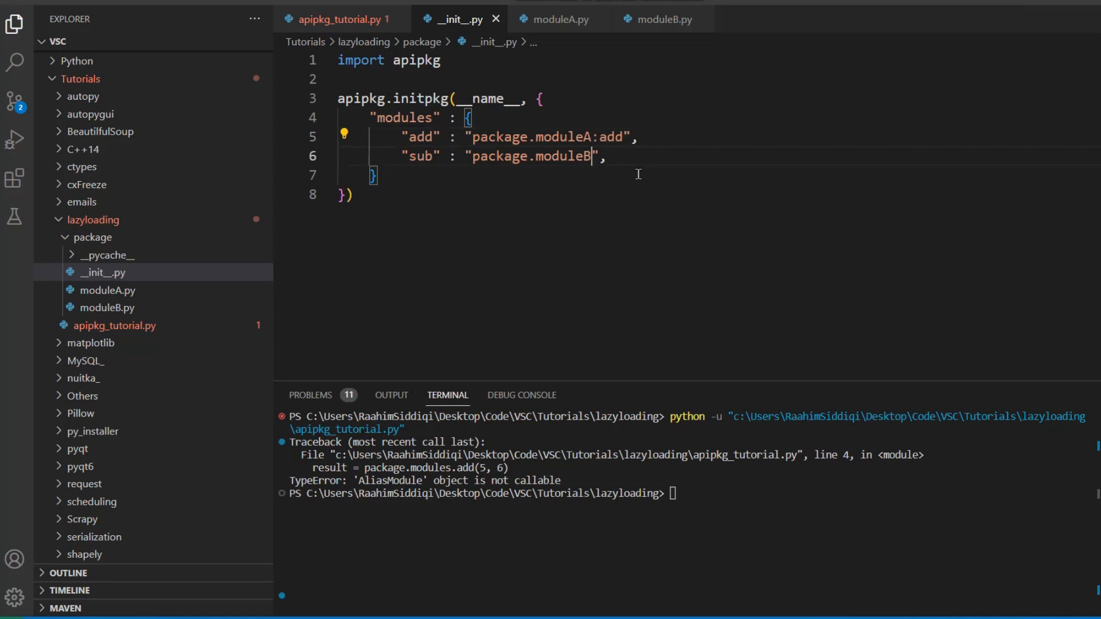
{"action": "type", "text": ":s"}
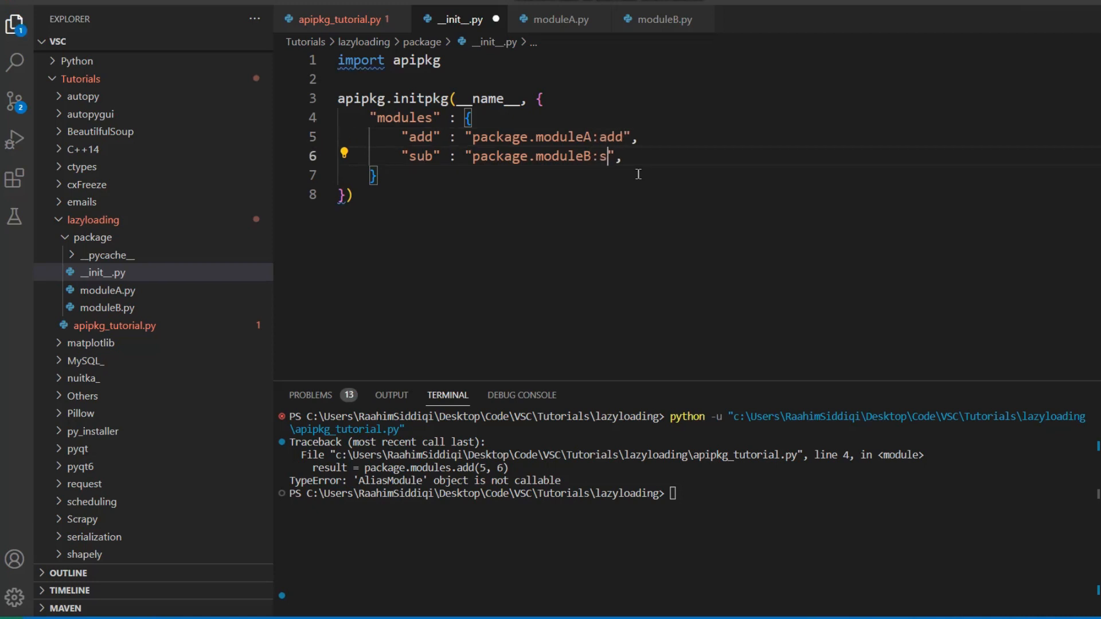
{"action": "type", "text": "ub"}
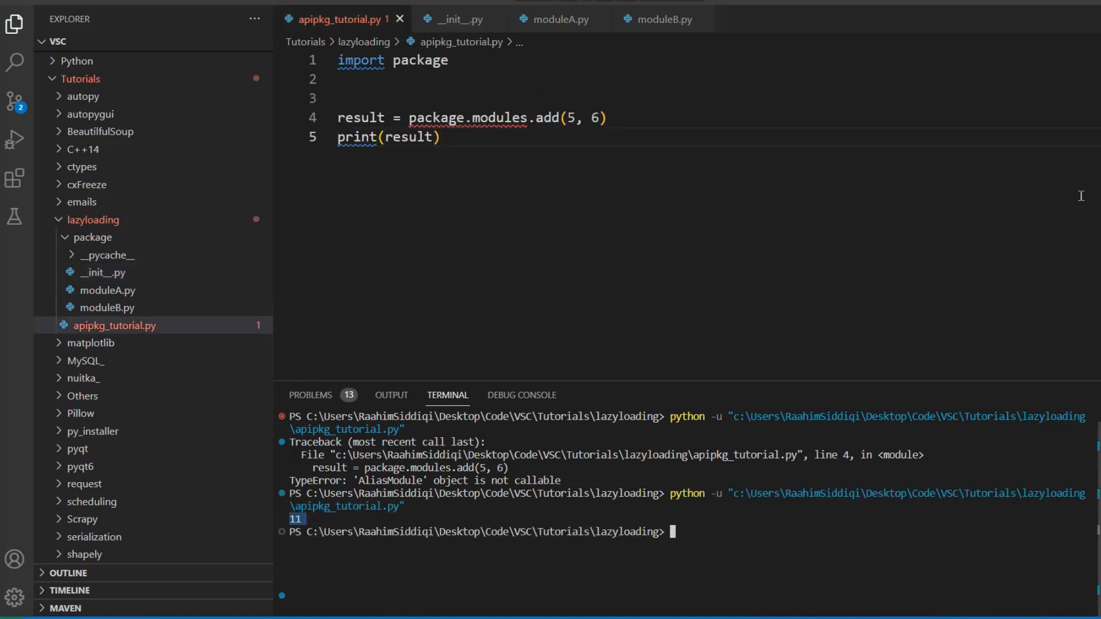
{"action": "mouse_move", "coordinate": [481, 276]}
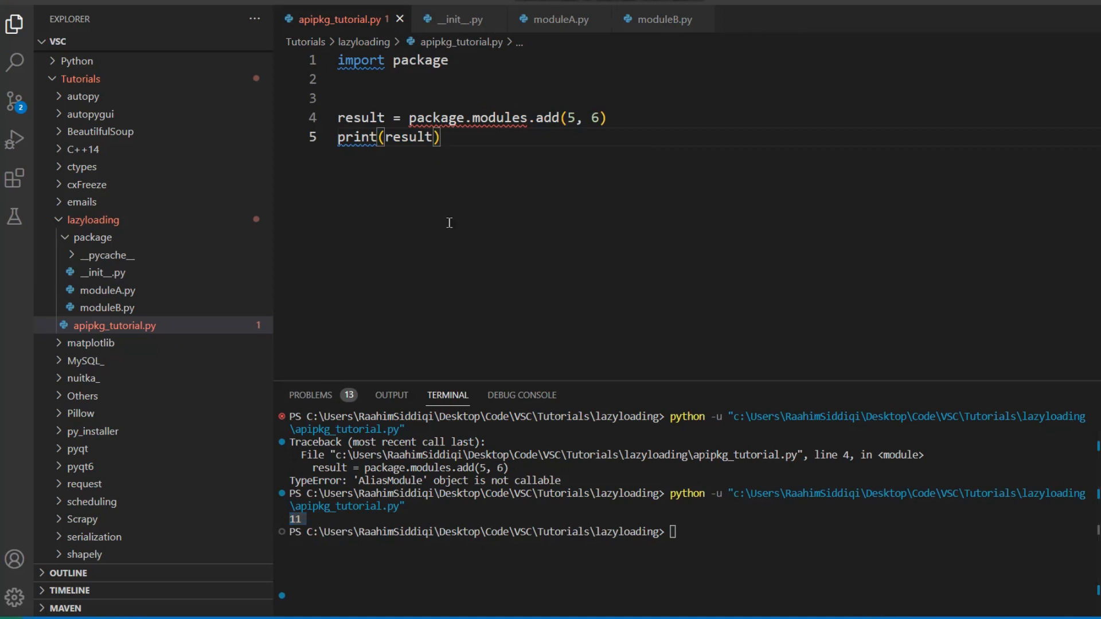
Review the initpkg module map in __init__.py, highlighting the modules key and package.moduleB:sub.
{"action": "left_click", "coordinate": [457, 20]}
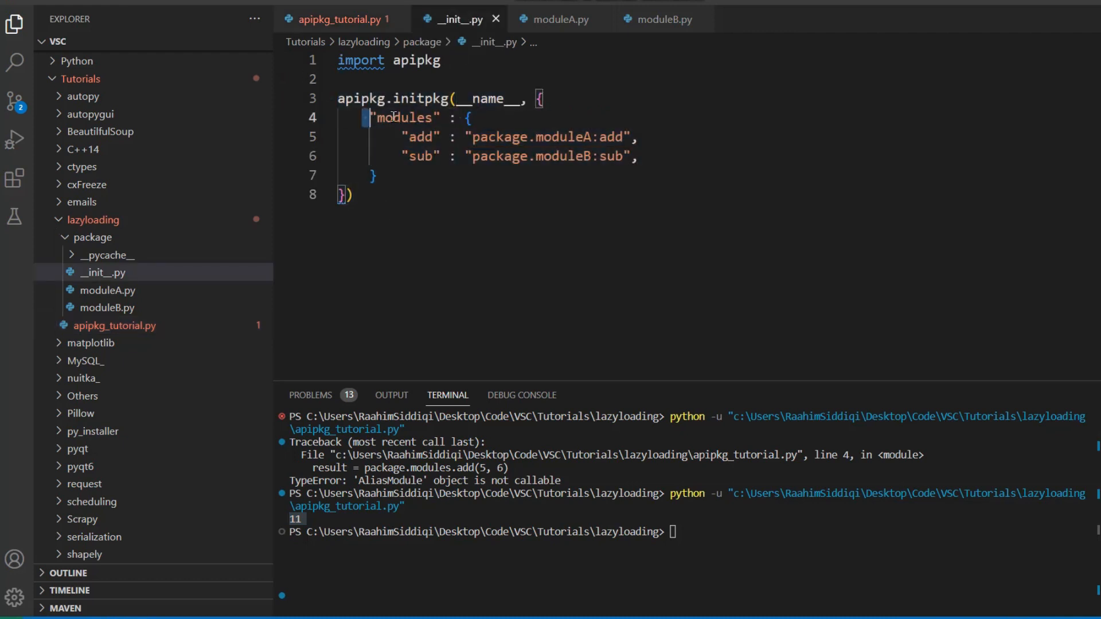
{"action": "double_click", "coordinate": [408, 118]}
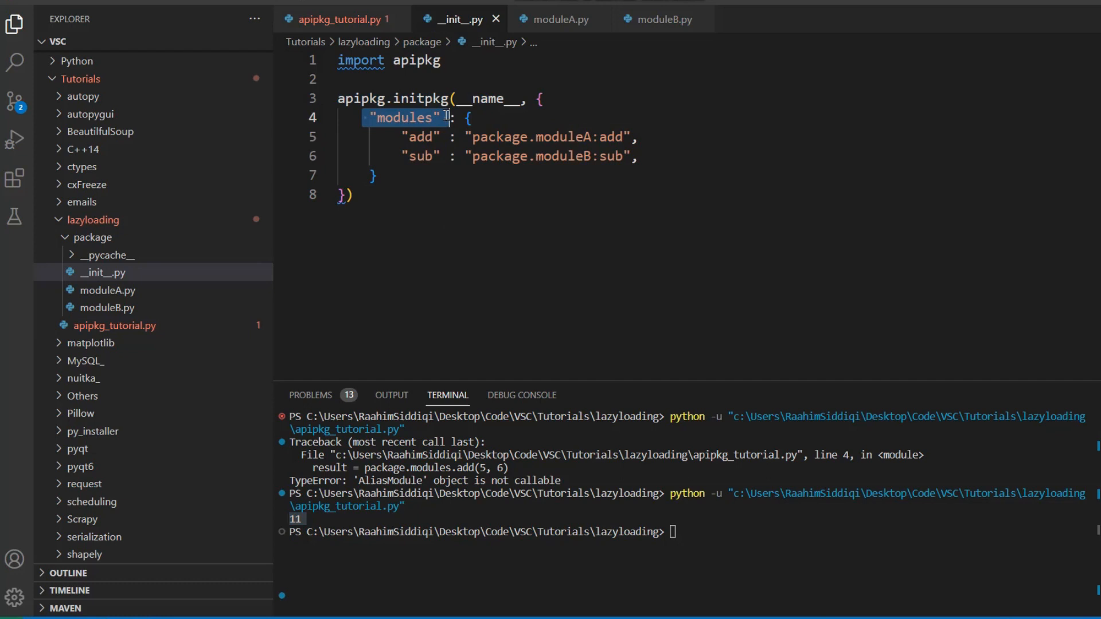
{"action": "left_click", "coordinate": [636, 156]}
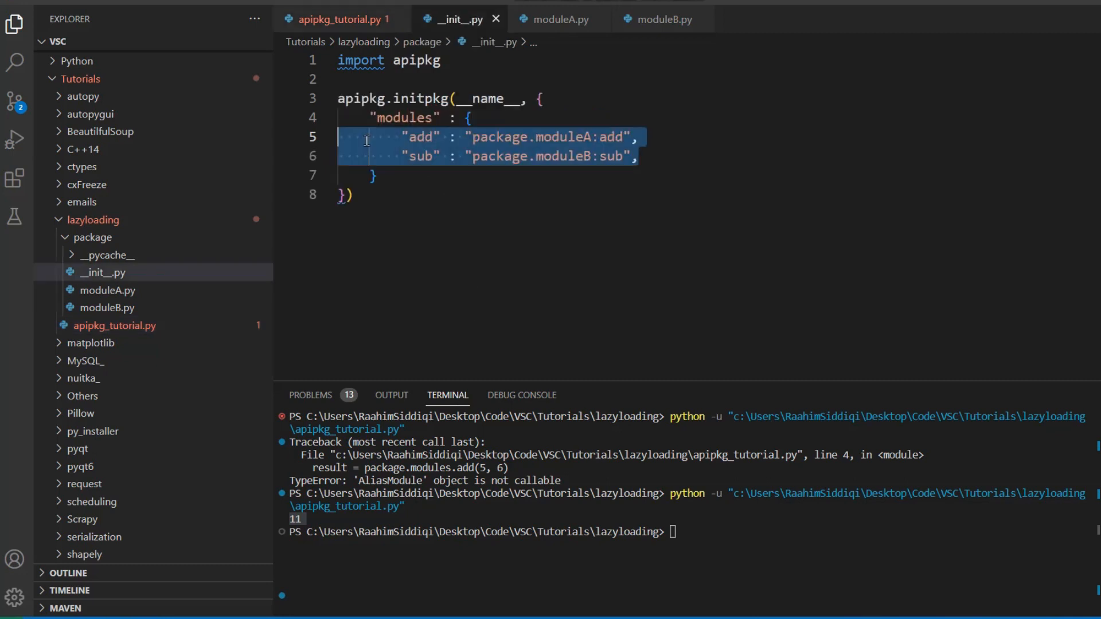
{"action": "left_click", "coordinate": [403, 184]}
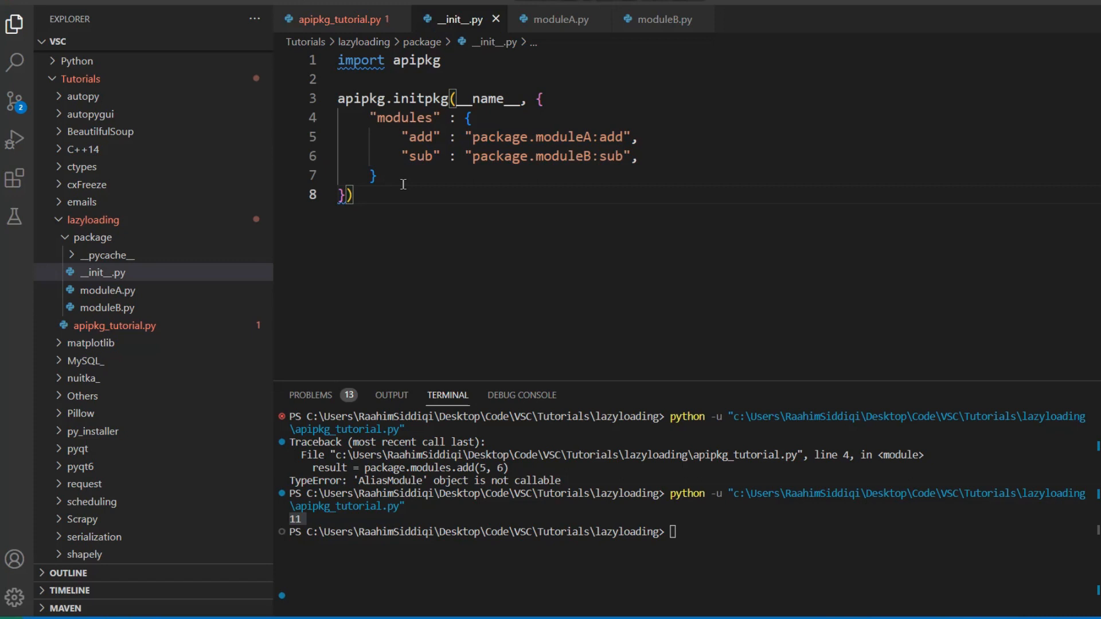
{"action": "mouse_move", "coordinate": [396, 136]}
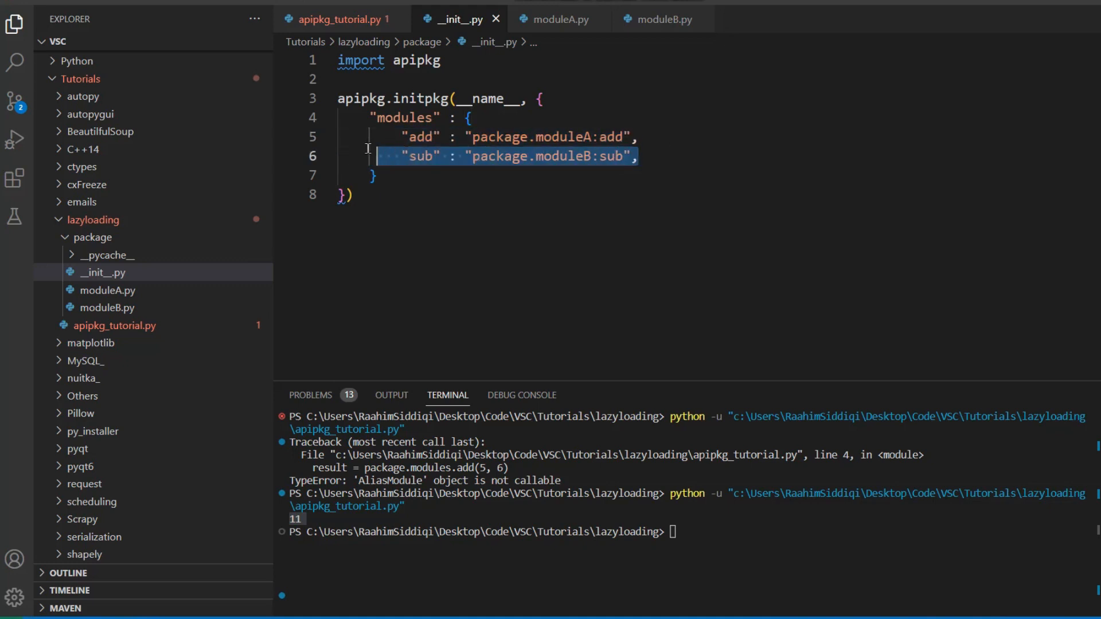
{"action": "left_click", "coordinate": [396, 177]}
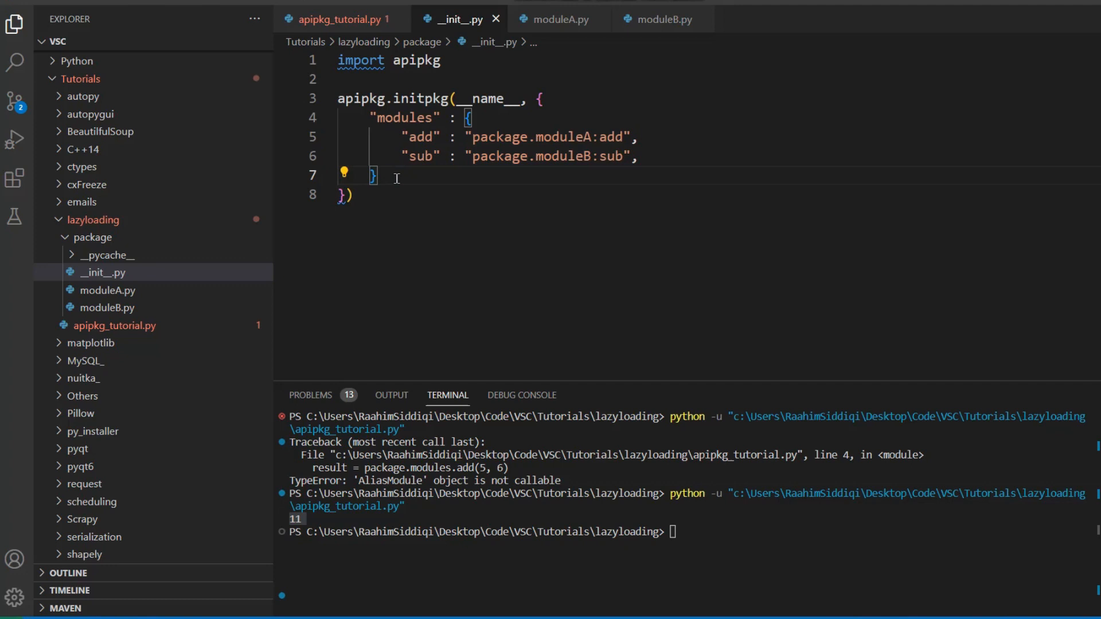
{"action": "left_click", "coordinate": [337, 20]}
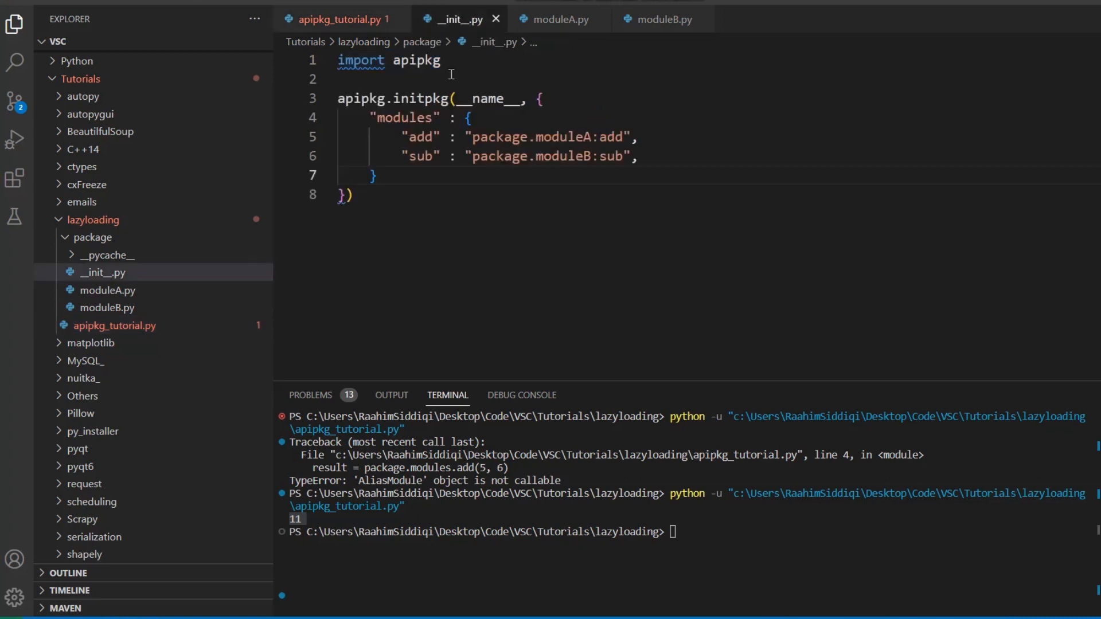
{"action": "double_click", "coordinate": [550, 136]}
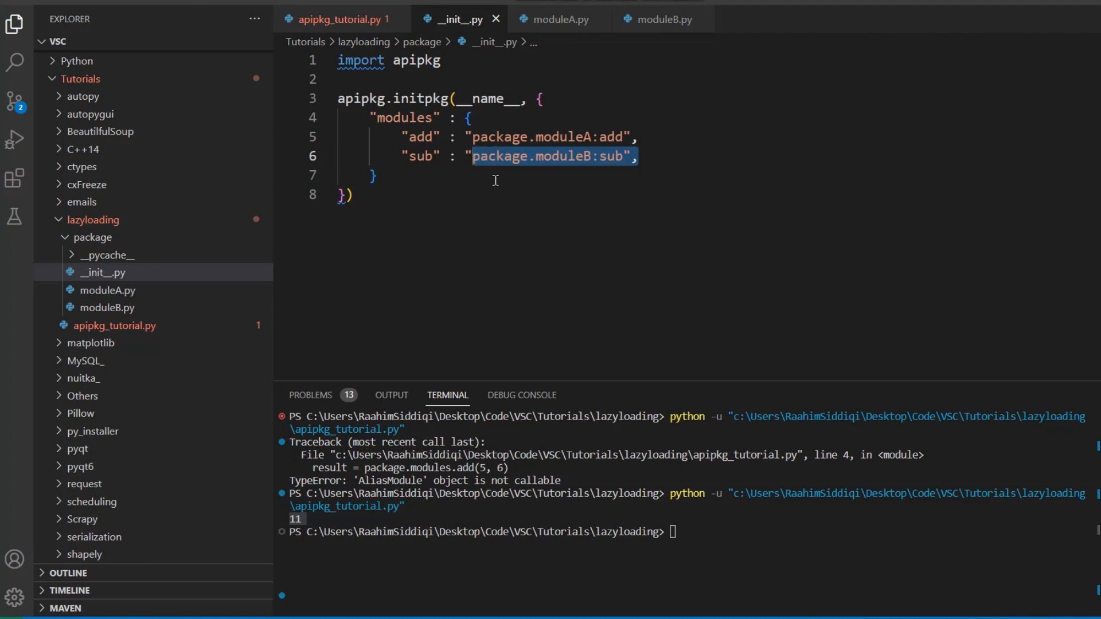
Switch between apipkg_tutorial.py and __init__.py on the way to moduleA.py.
{"action": "left_click", "coordinate": [340, 19]}
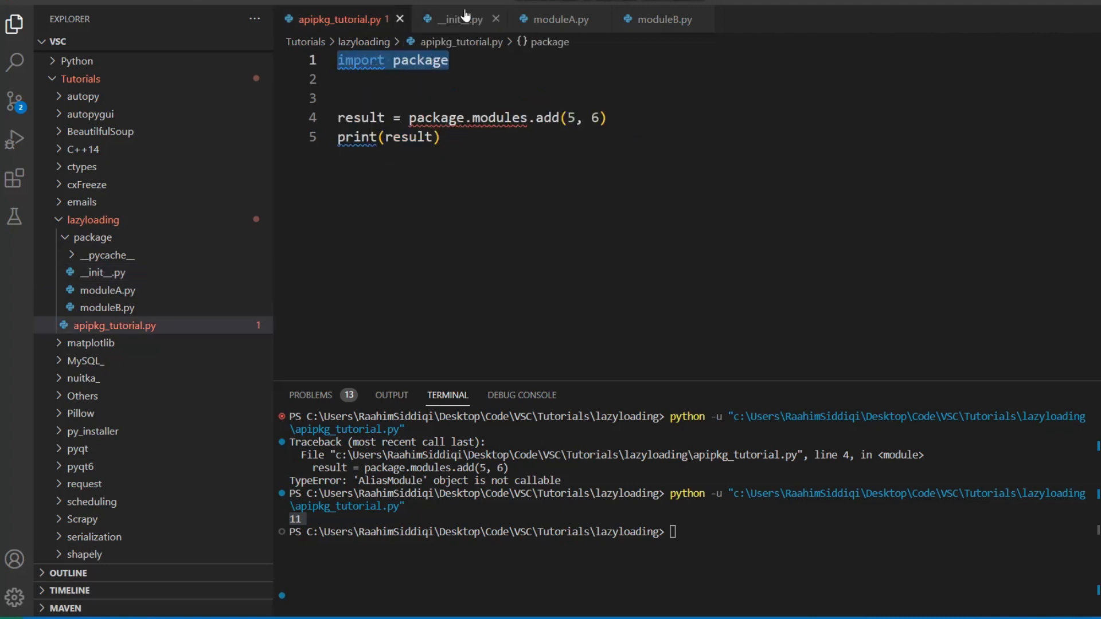
{"action": "left_click", "coordinate": [456, 19]}
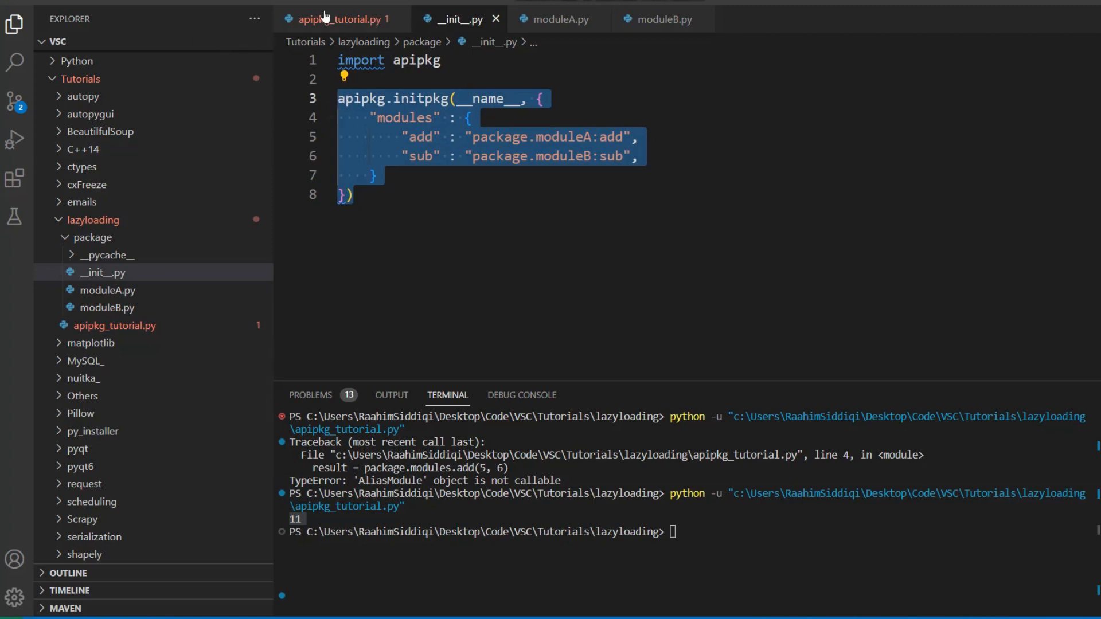
{"action": "mouse_move", "coordinate": [337, 19]}
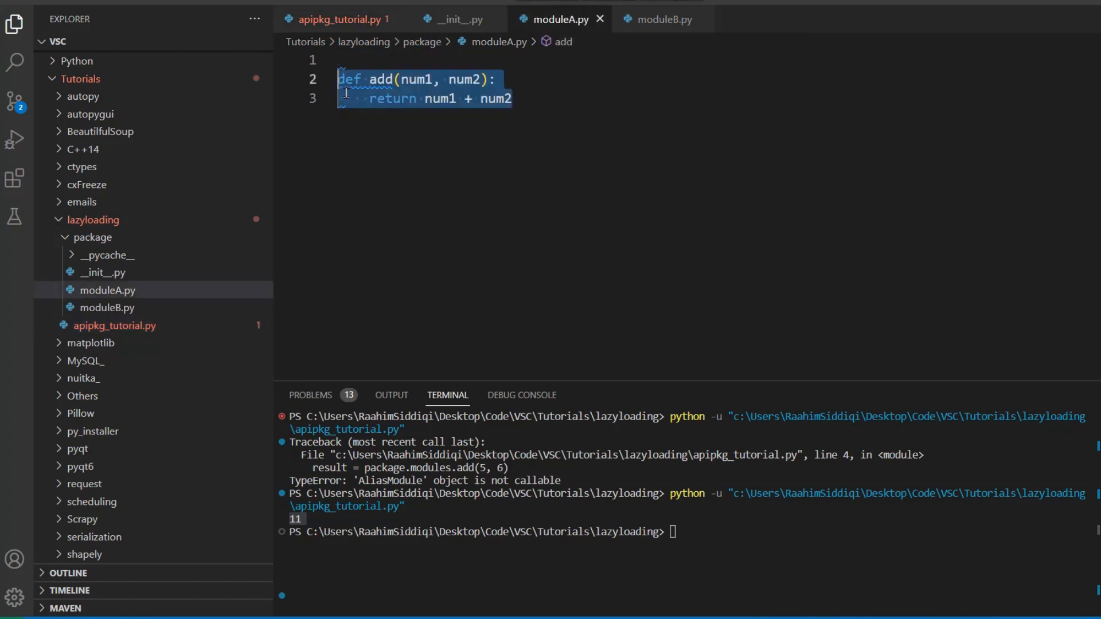
Add print("Module A was imported") to moduleA.py and the B variant to moduleB.py.
{"action": "type", "text": "print"}
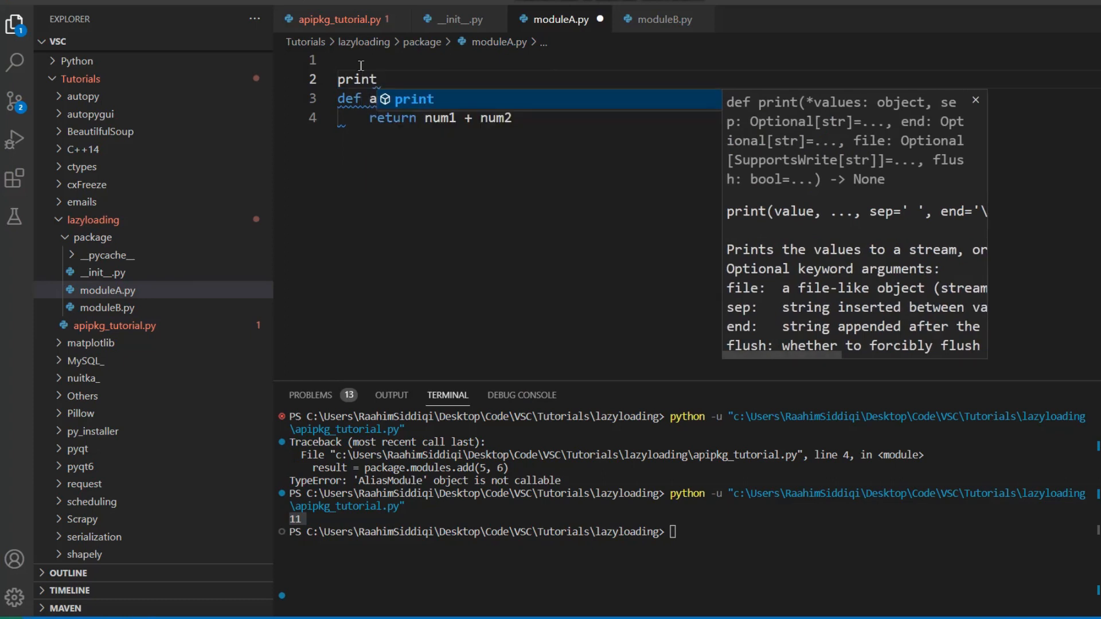
{"action": "type", "text": "(\"Mo\")"}
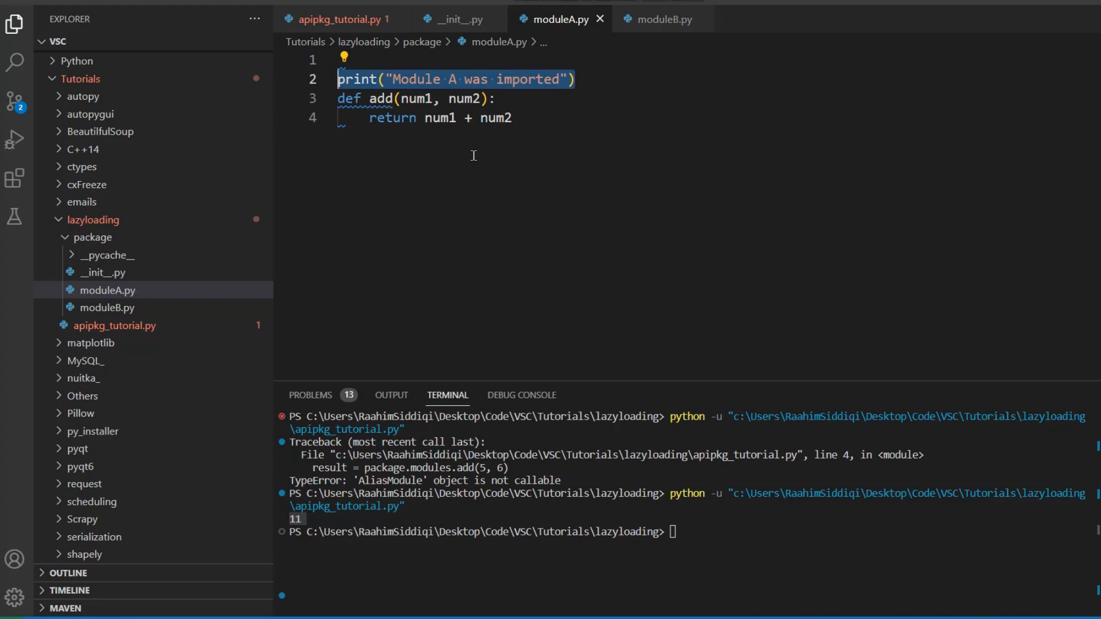
{"action": "left_click", "coordinate": [661, 20]}
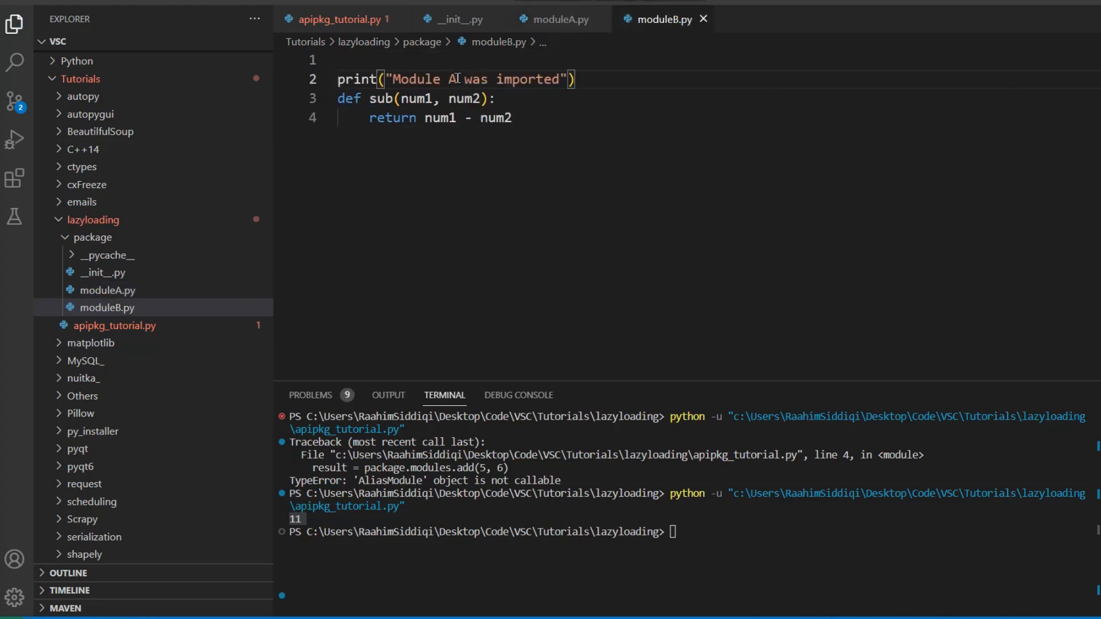
{"action": "type", "text": "B"}
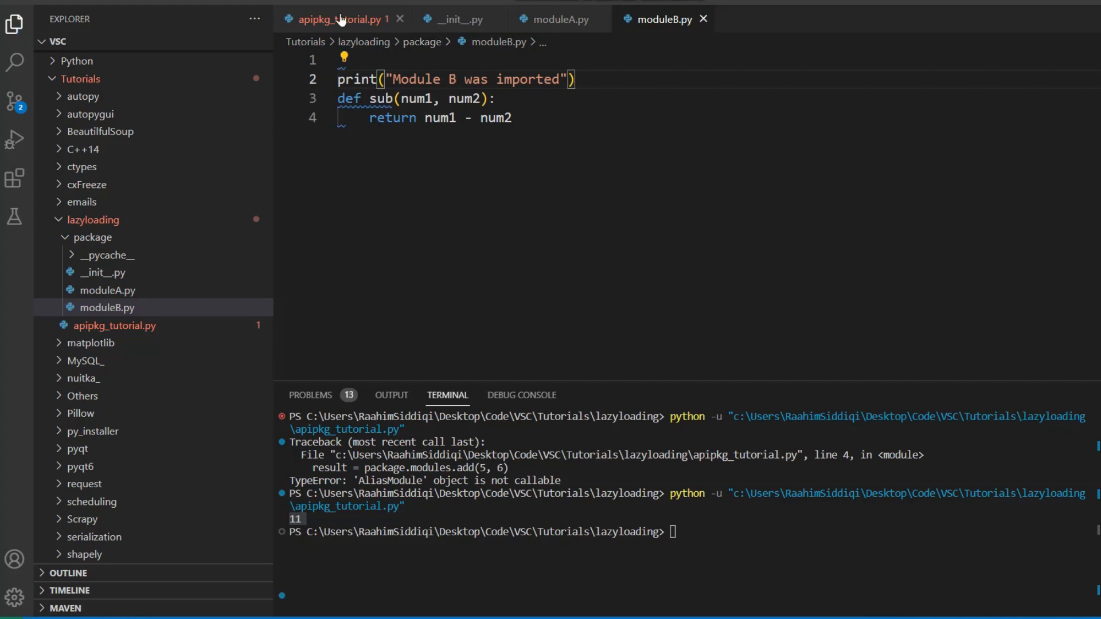
{"action": "left_click", "coordinate": [341, 20]}
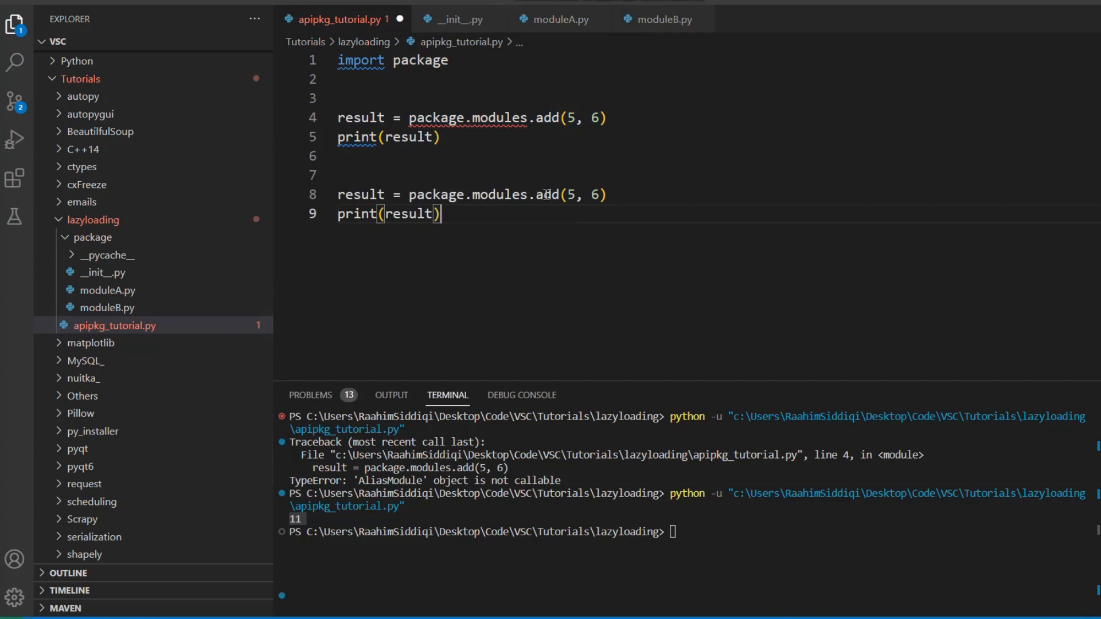
Call sub(5, 6) in the tutorial script, add time.sleep(2) before add and import time.
{"action": "type", "text": "su"}
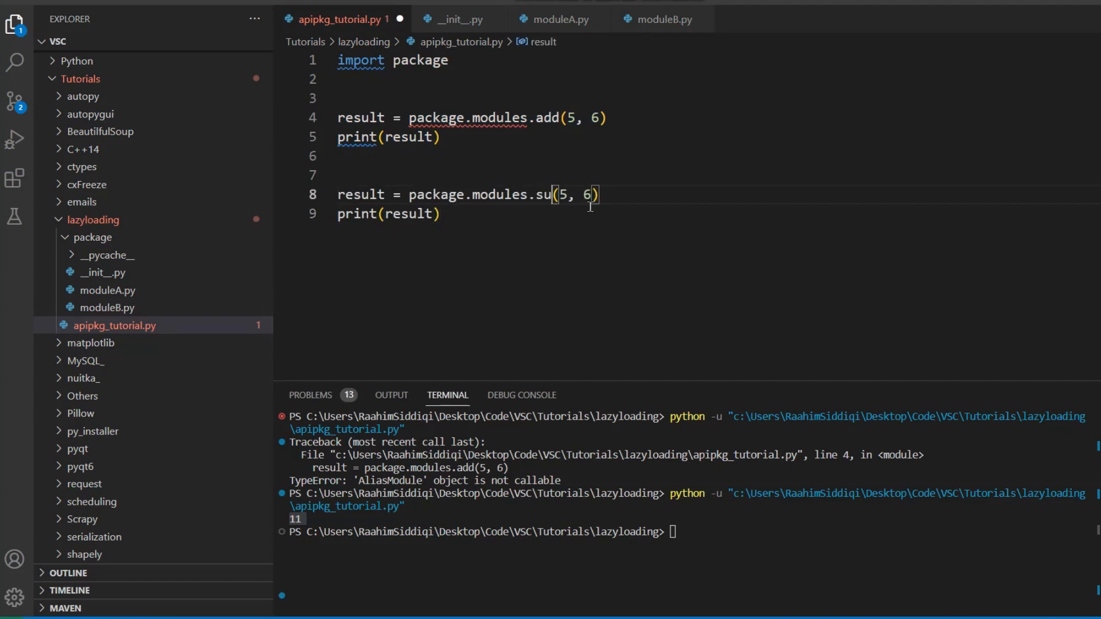
{"action": "type", "text": "b"}
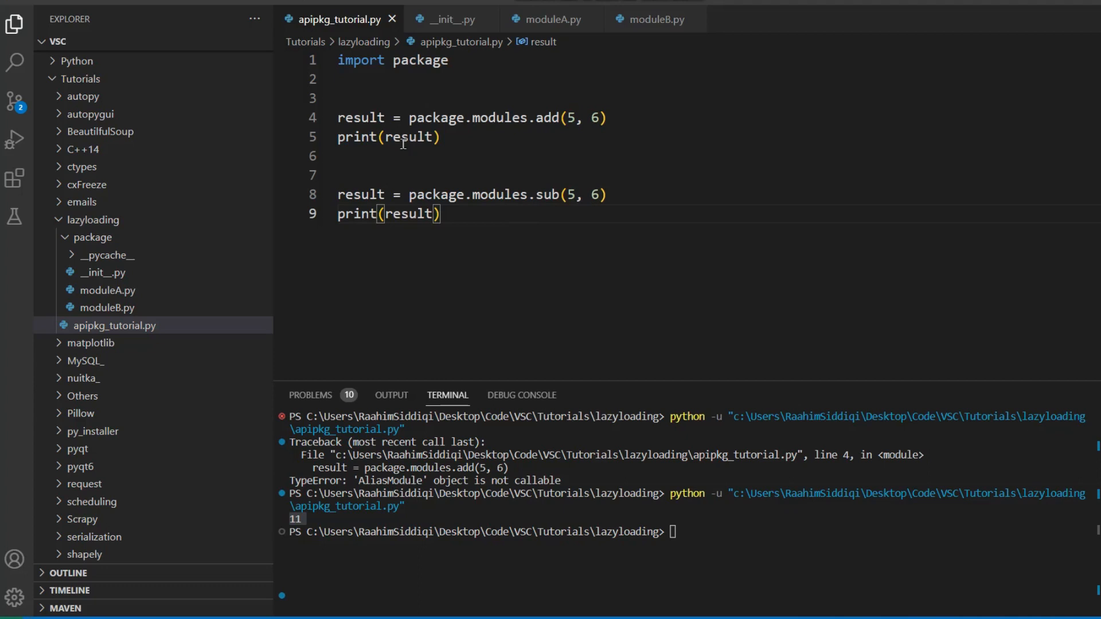
{"action": "type", "text": "t"}
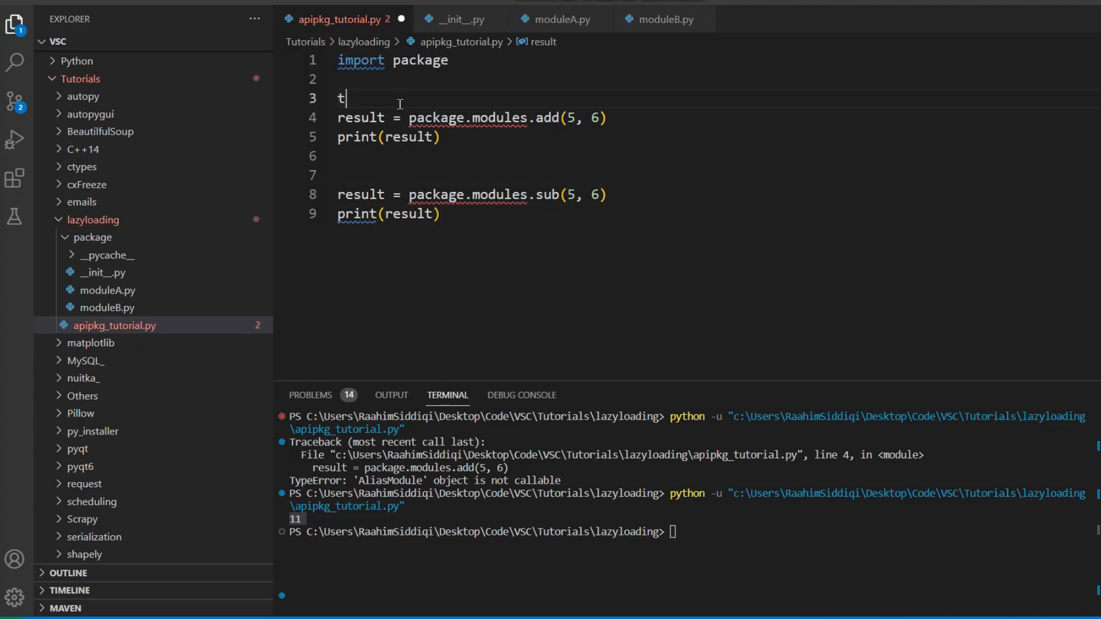
{"action": "type", "text": "ime.sleep()"}
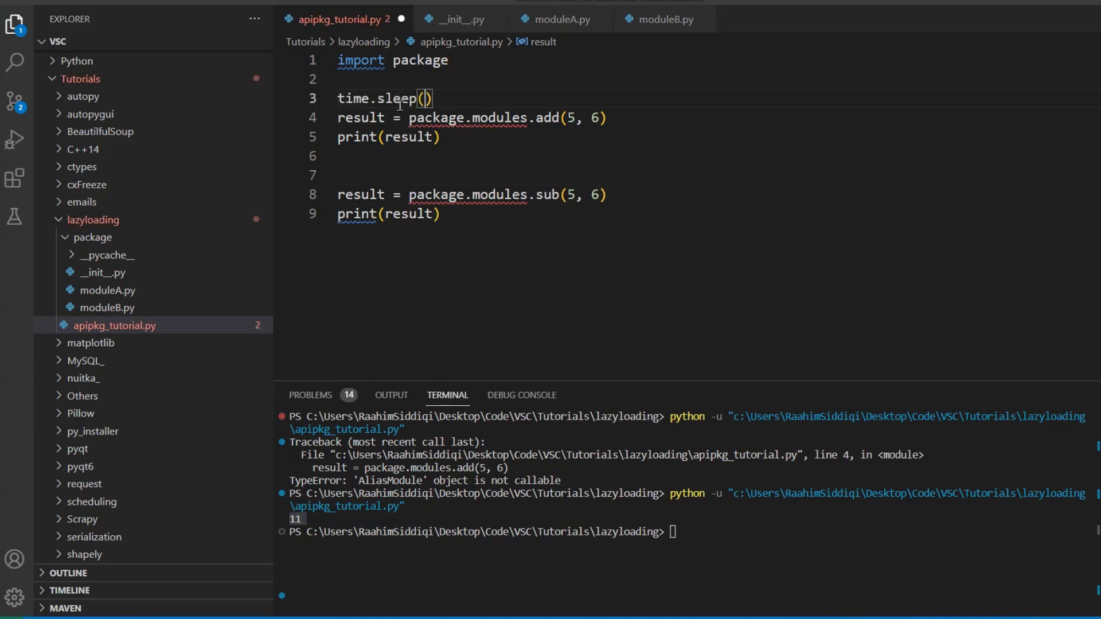
{"action": "type", "text": "2"}
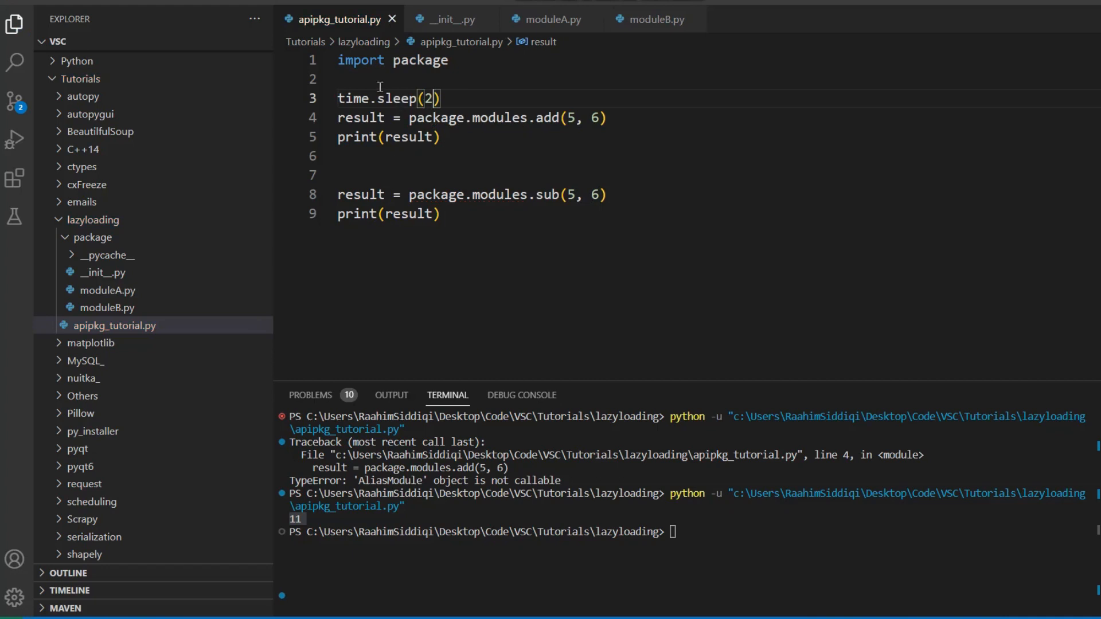
{"action": "type", "text": "import time"}
{"action": "left_click", "coordinate": [714, 174]}
{"action": "type", "text": "time.sleep(2)"}
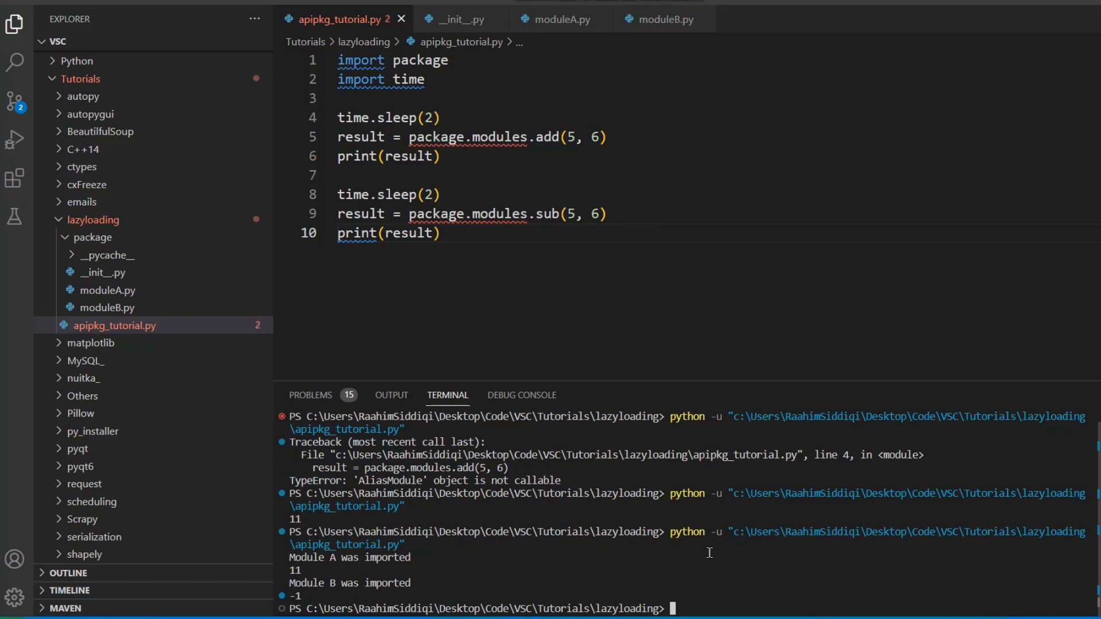
{"action": "mouse_move", "coordinate": [676, 222]}
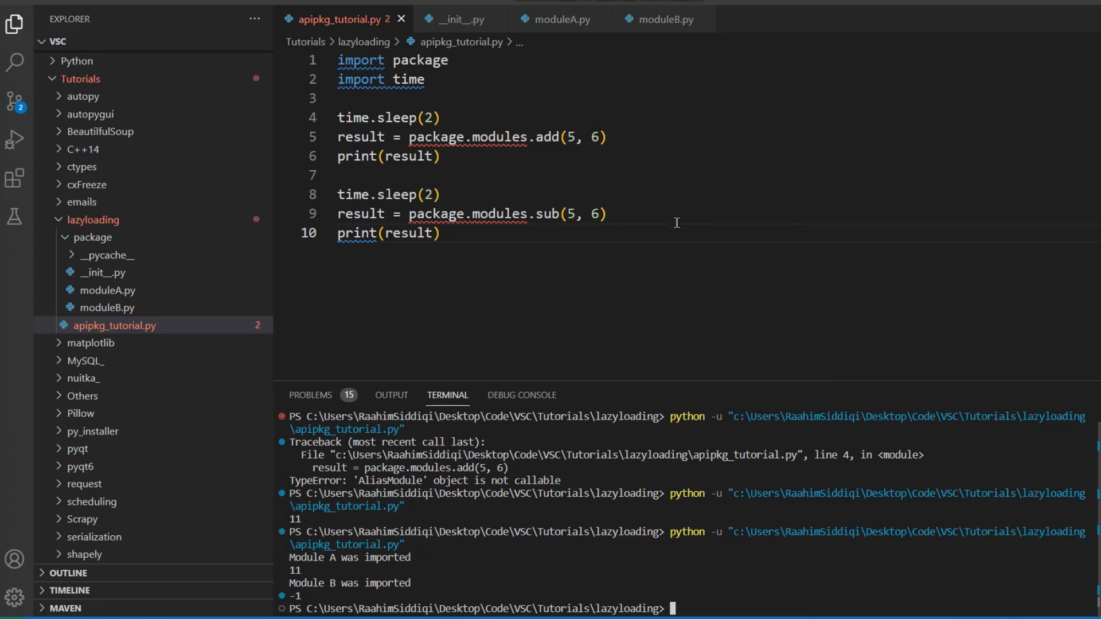